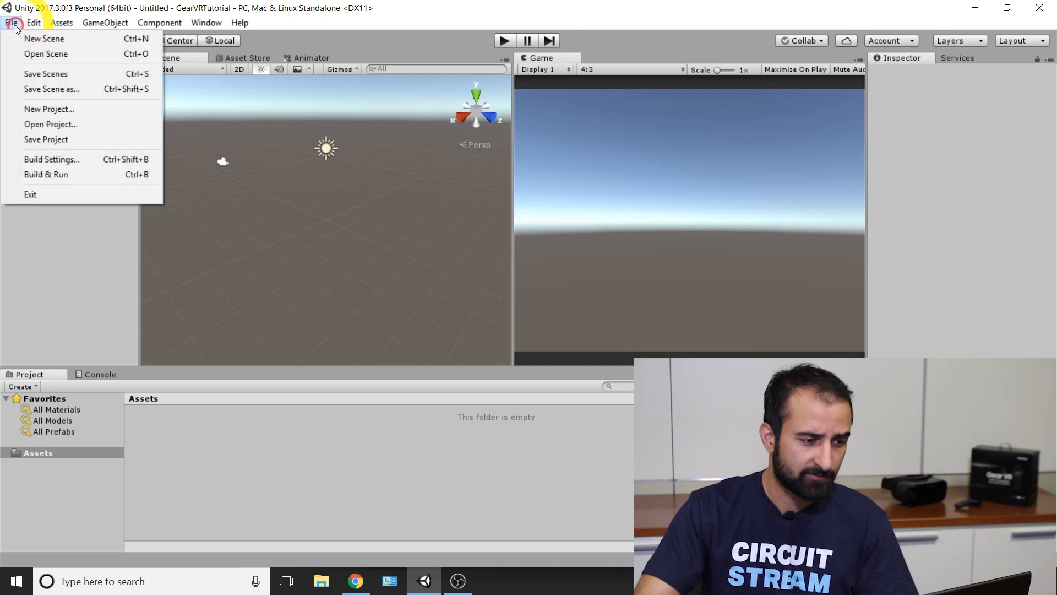
mouse_move(74, 160)
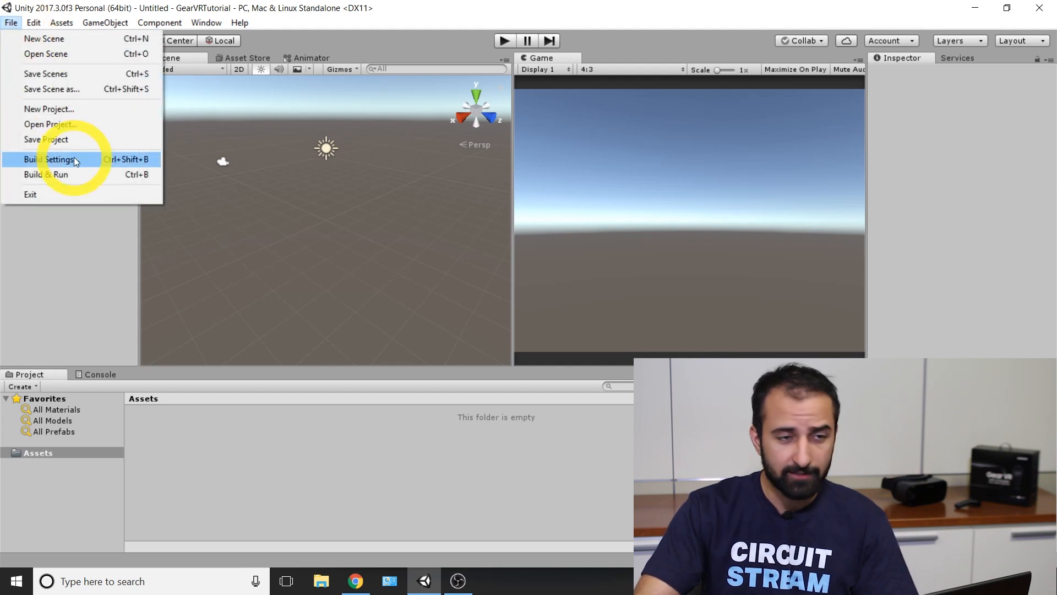
Step: In Build Settings, select Android as the platform, keeping ASTC texture compression
click(46, 159)
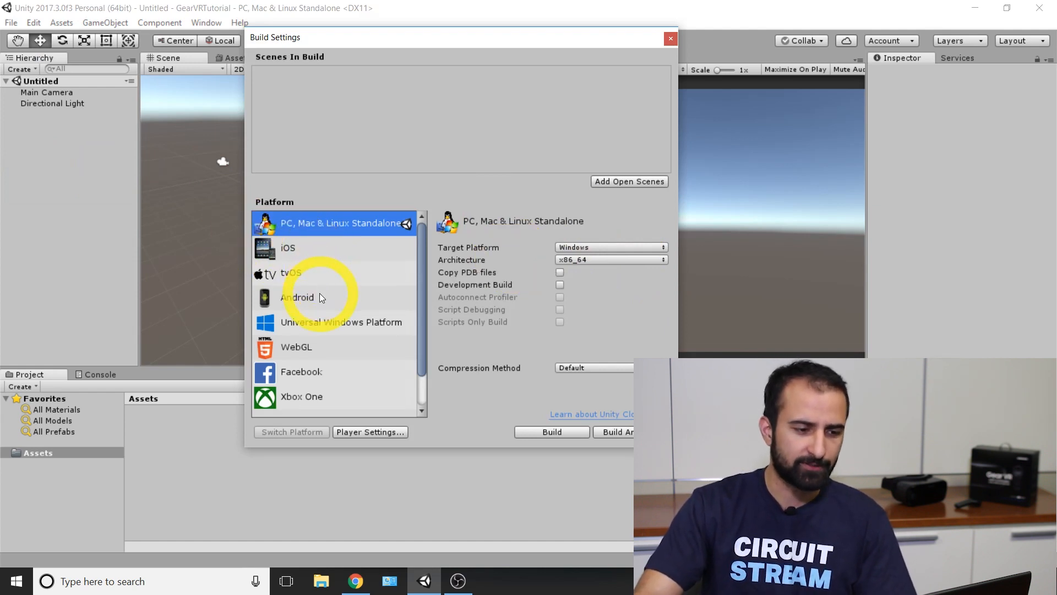
click(312, 297)
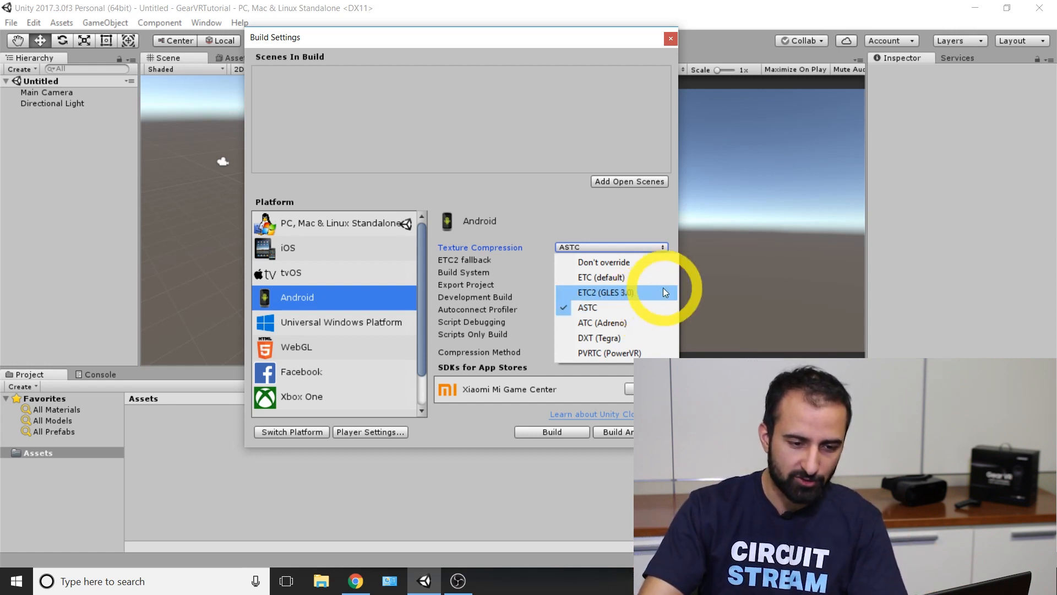
mouse_move(652, 310)
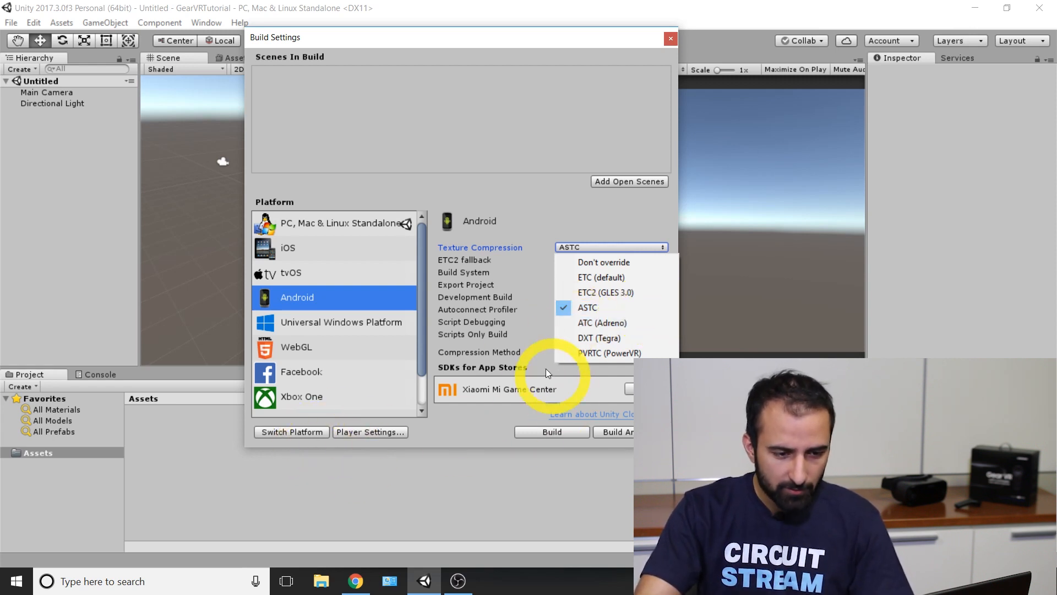
click(588, 307)
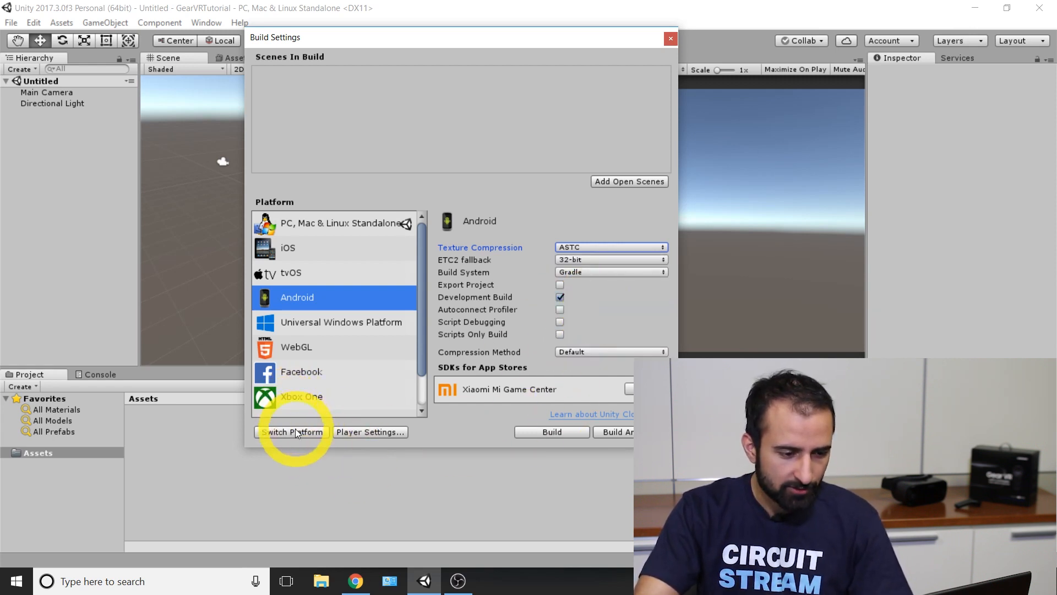
Step: Switch the platform to Android, enable Virtual Reality Supported and add the Oculus SDK
click(291, 432)
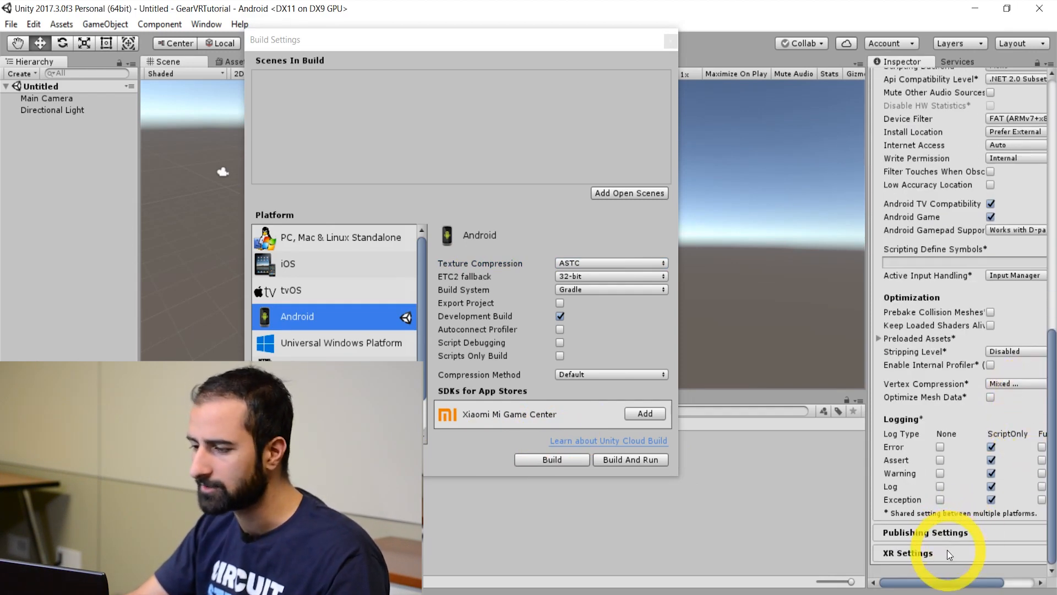
click(906, 552)
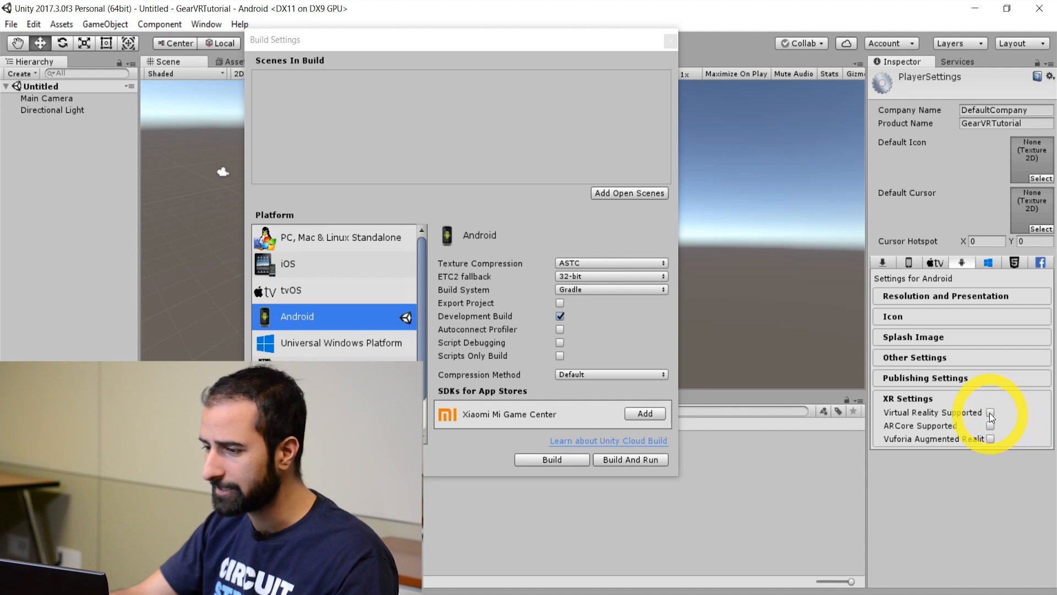
click(989, 412)
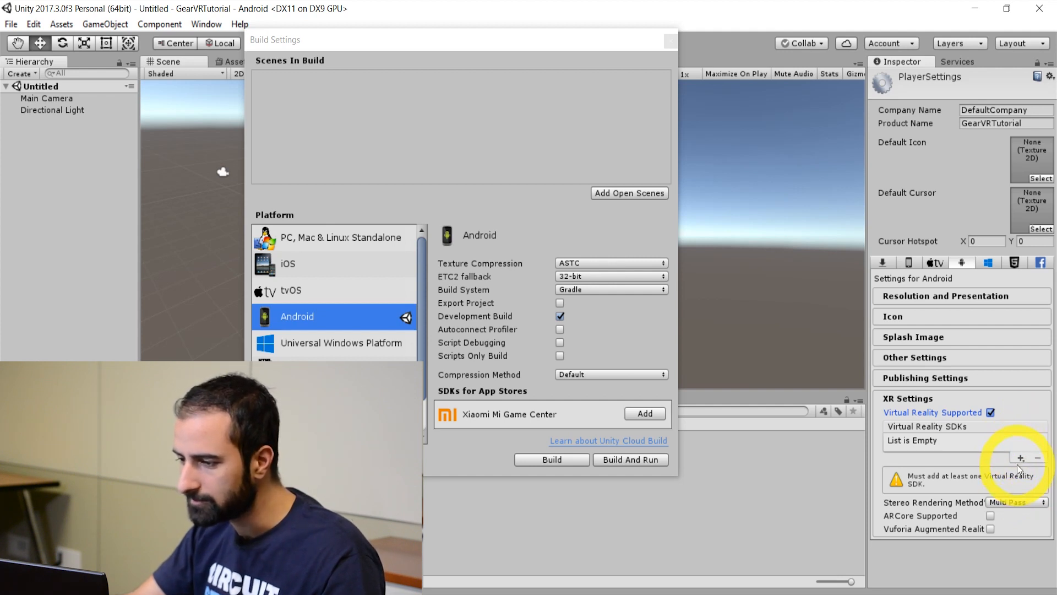
click(1021, 455)
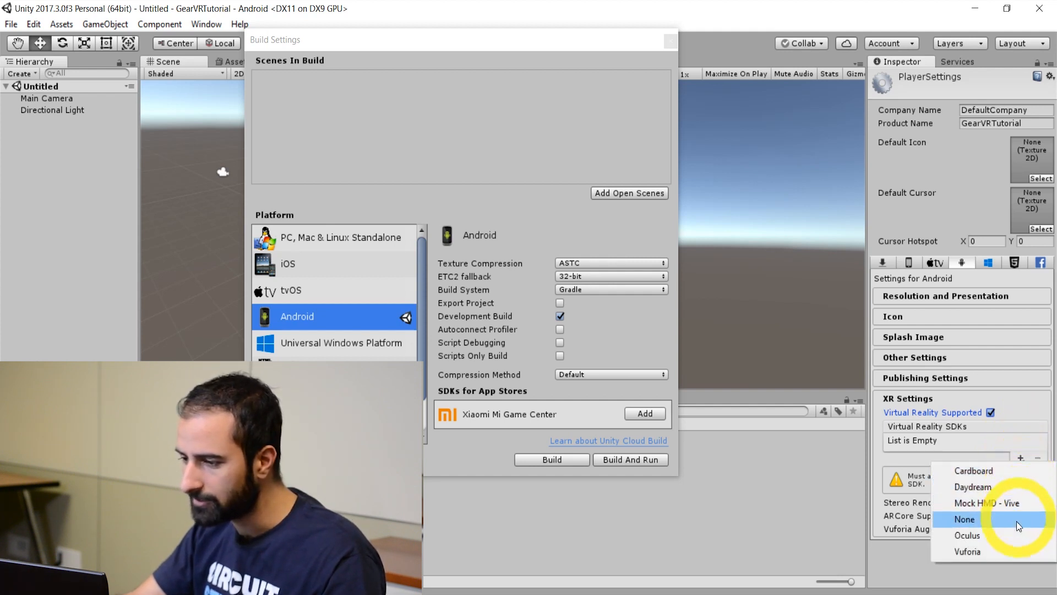
click(967, 536)
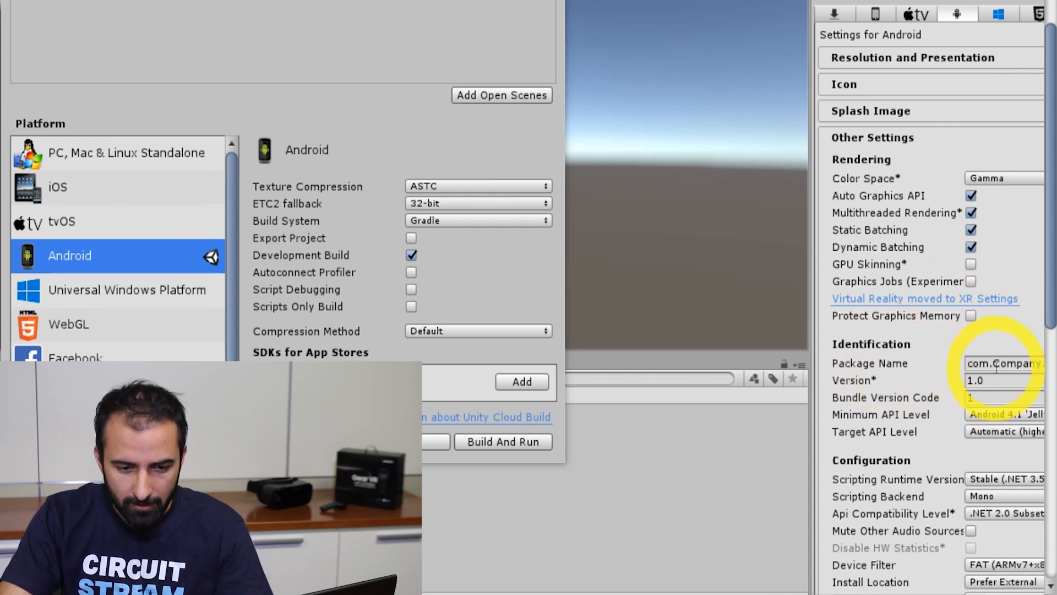
Step: Set Company Name to CS in Player Settings and check the package name
click(1004, 363)
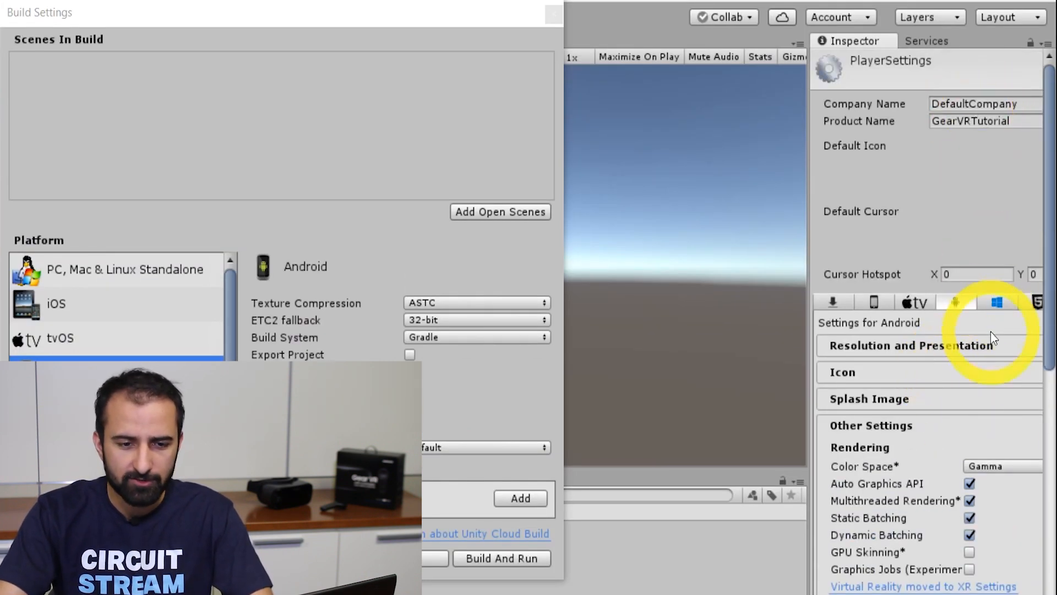
click(979, 103)
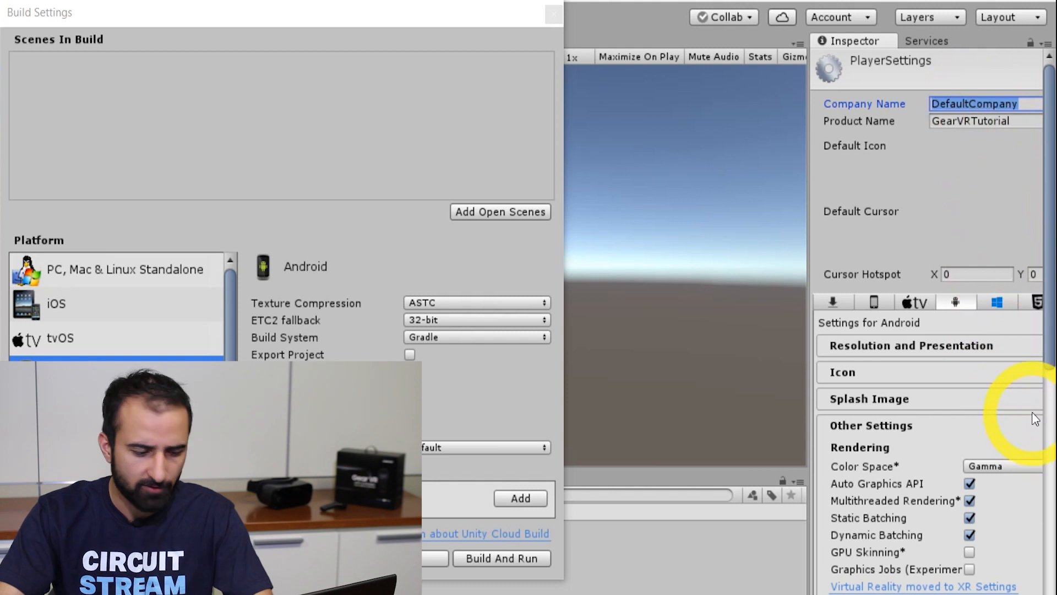
text(CS)
click(985, 120)
text(t)
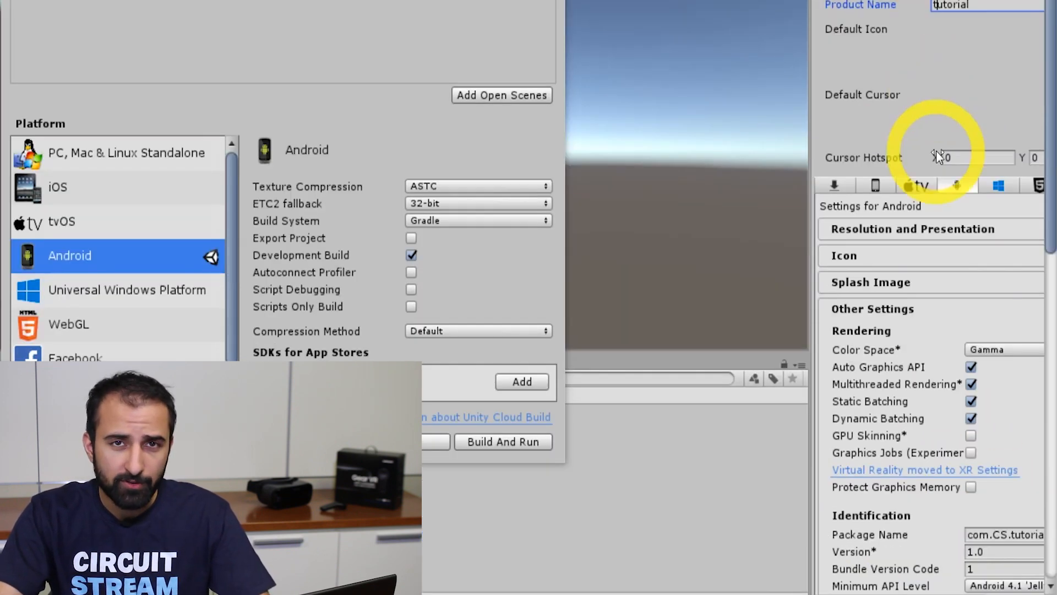
scroll(down, 3)
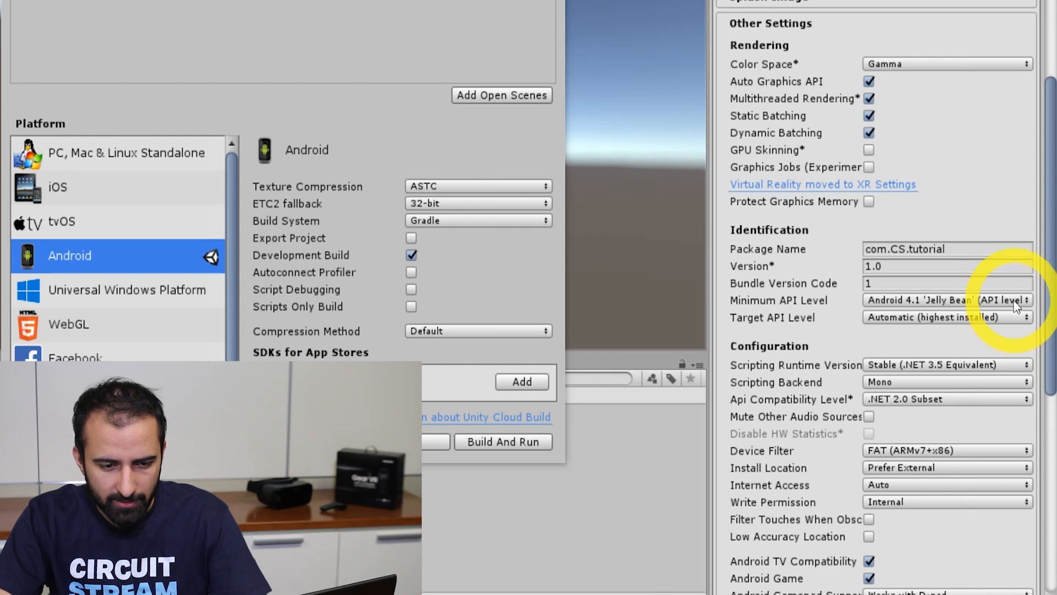
Step: Set Minimum API Level to Android 5.0 'Lollipop' (API level 21)
click(947, 300)
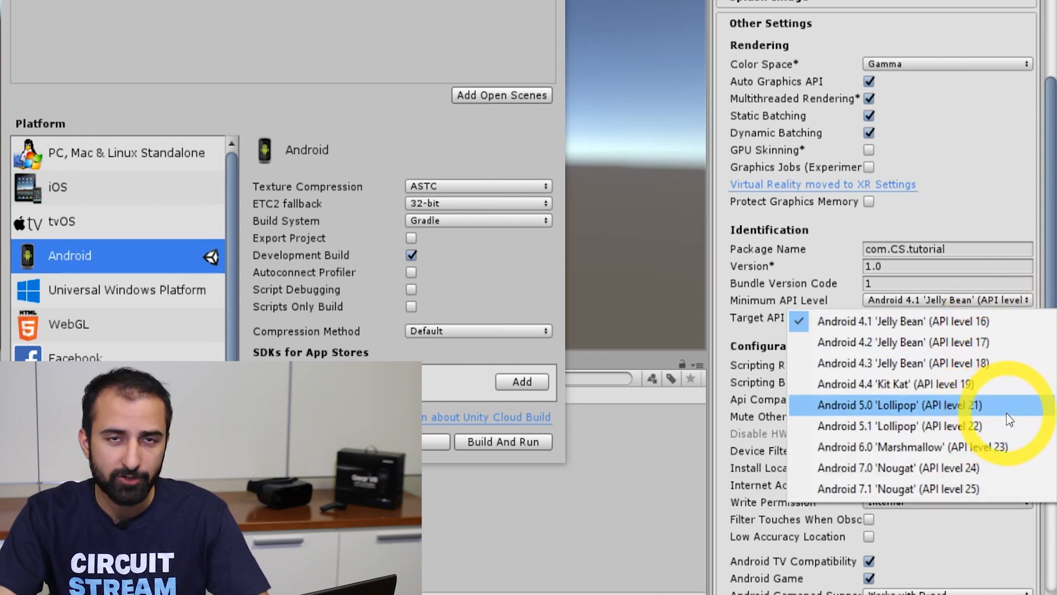
click(870, 405)
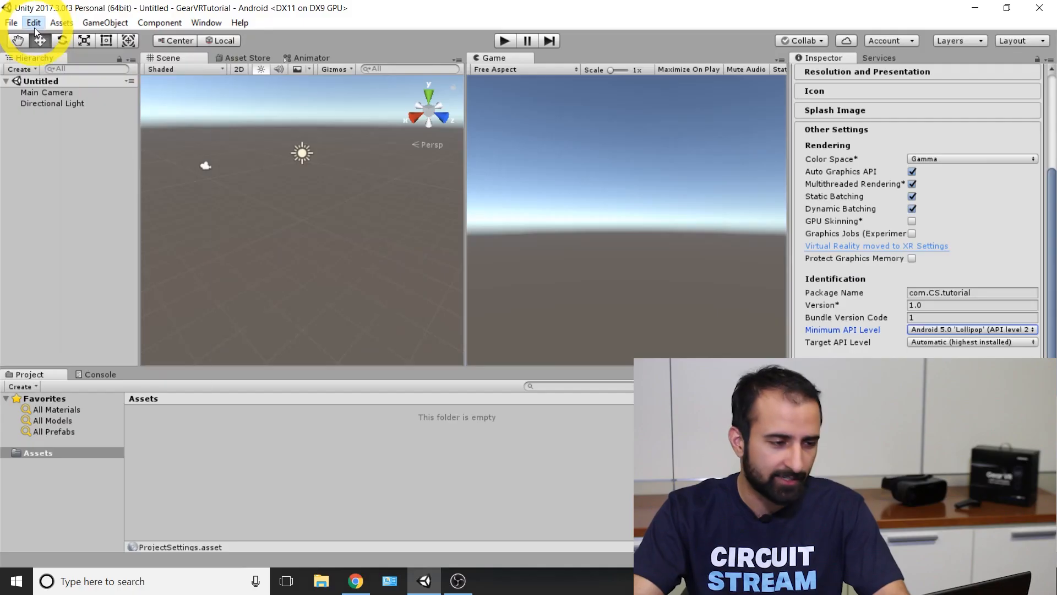
Step: In Edit > Project Settings > Editor, set Unity Remote Device to Any Android Device
click(34, 22)
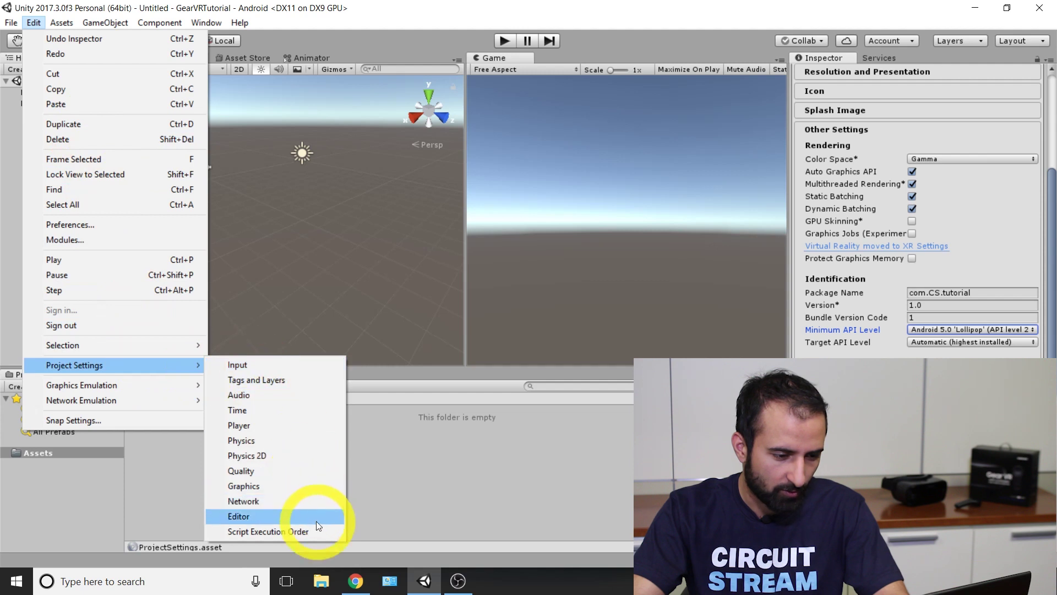
click(239, 516)
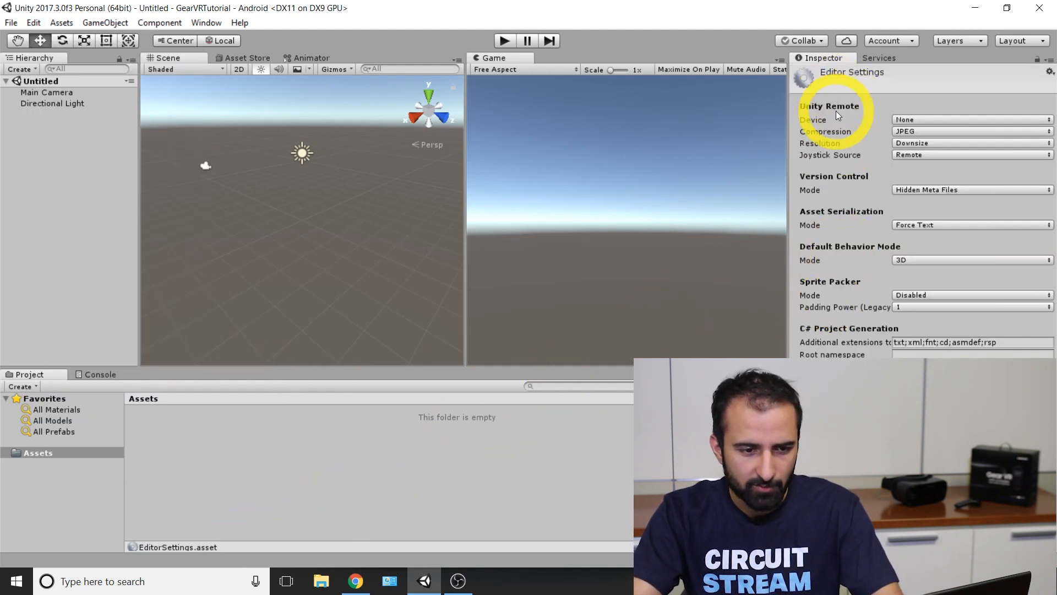
click(972, 119)
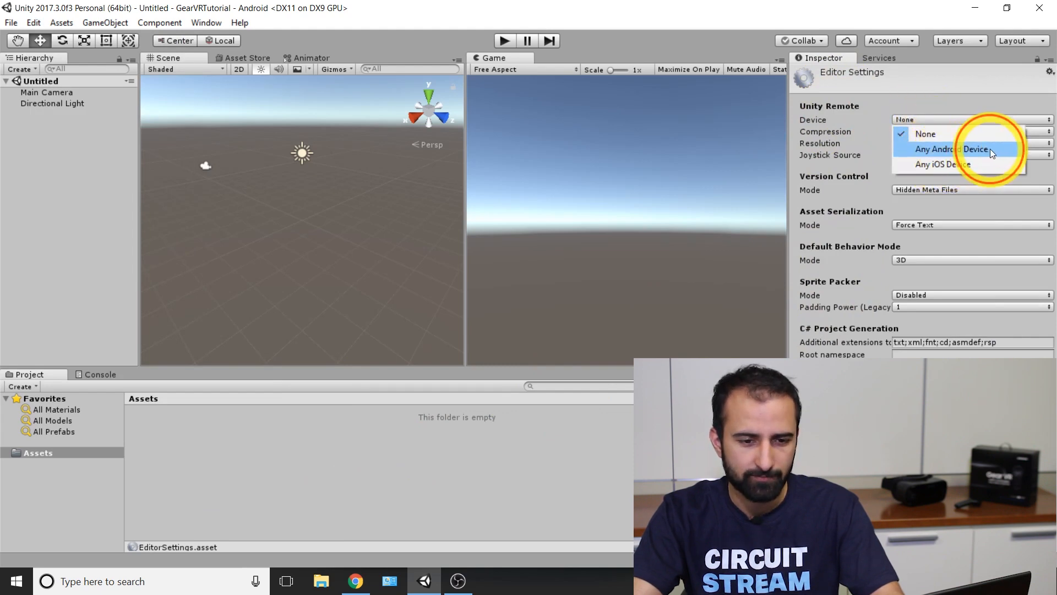
click(949, 149)
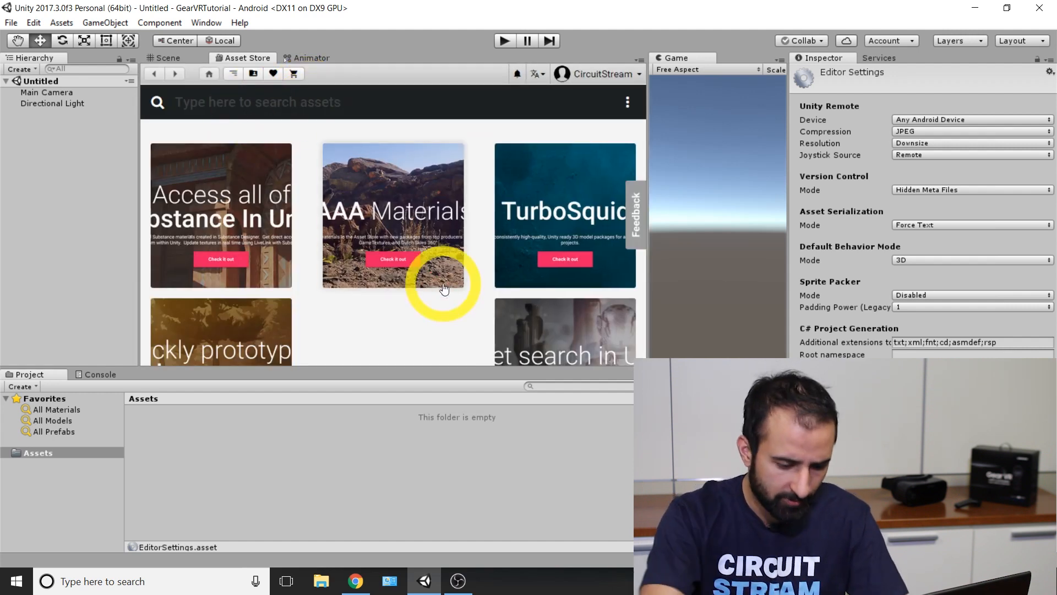
Step: Search the Asset Store for 'Oculus' and start importing Oculus Integration
text(Oculu)
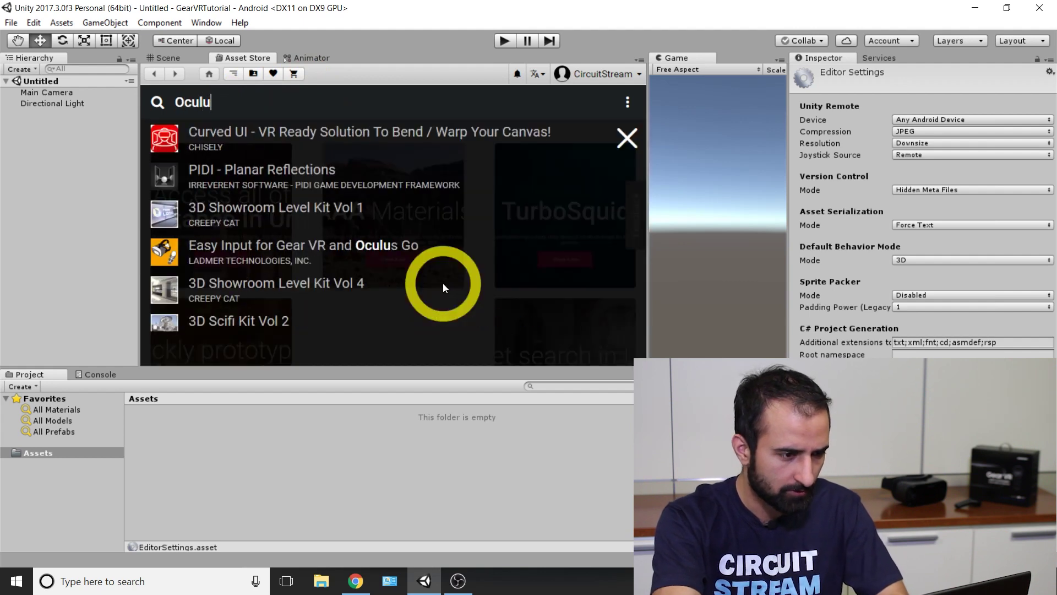
text(s Inte)
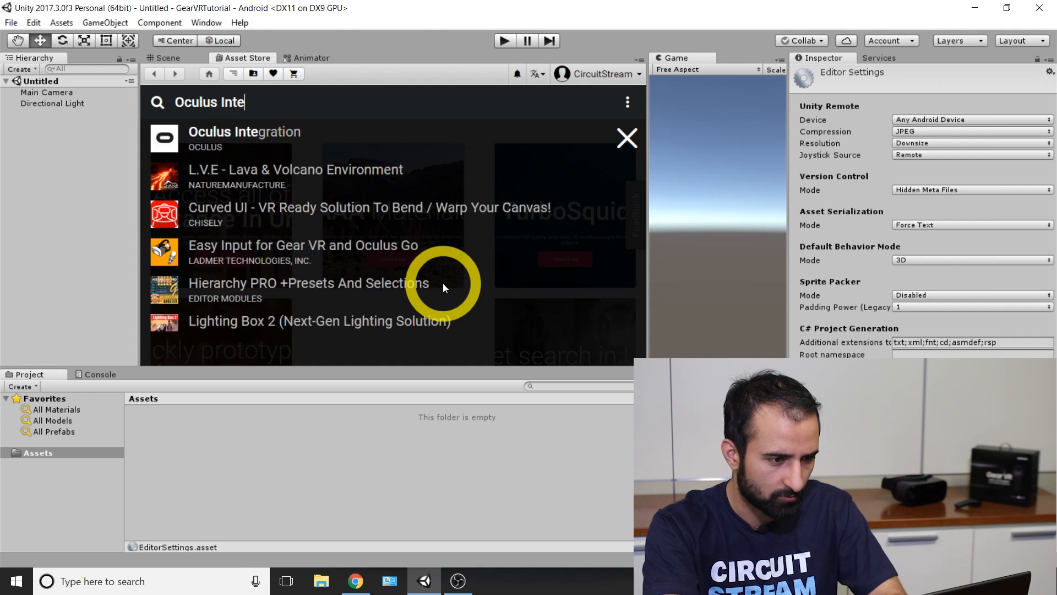
mouse_move(343, 160)
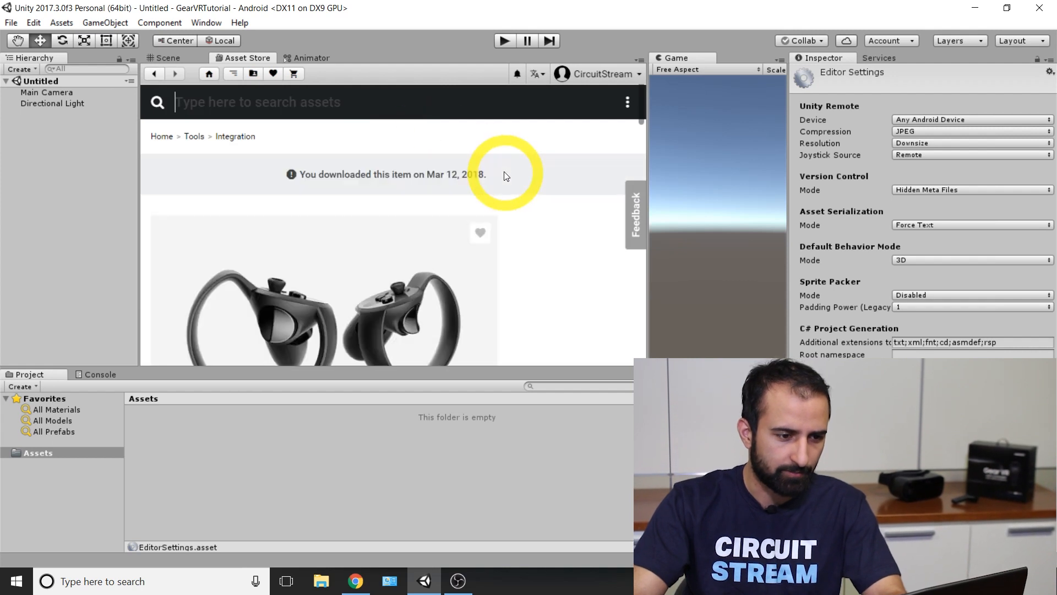
scroll(down, 3)
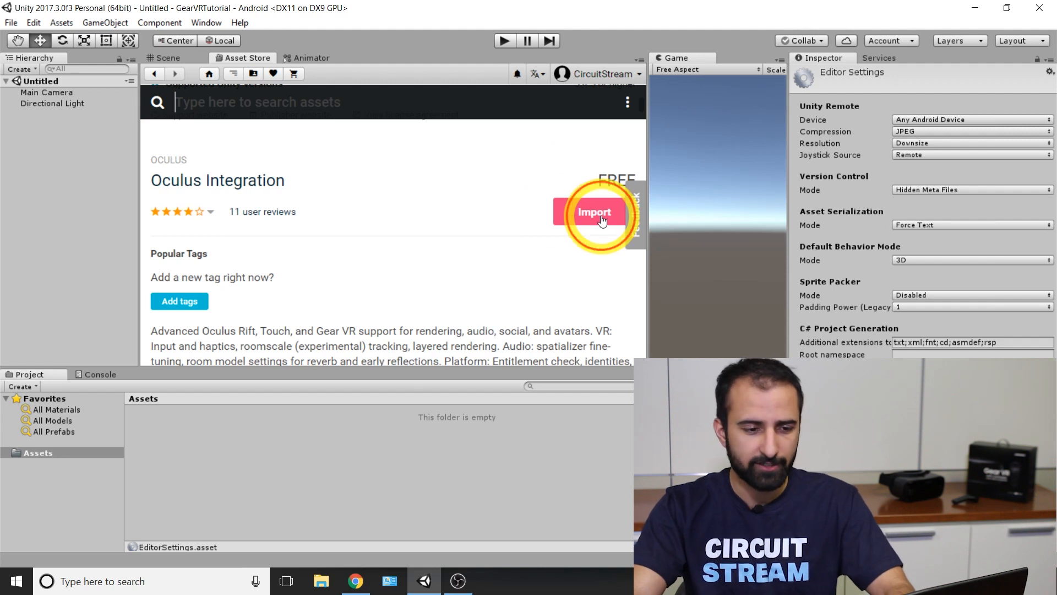
click(594, 212)
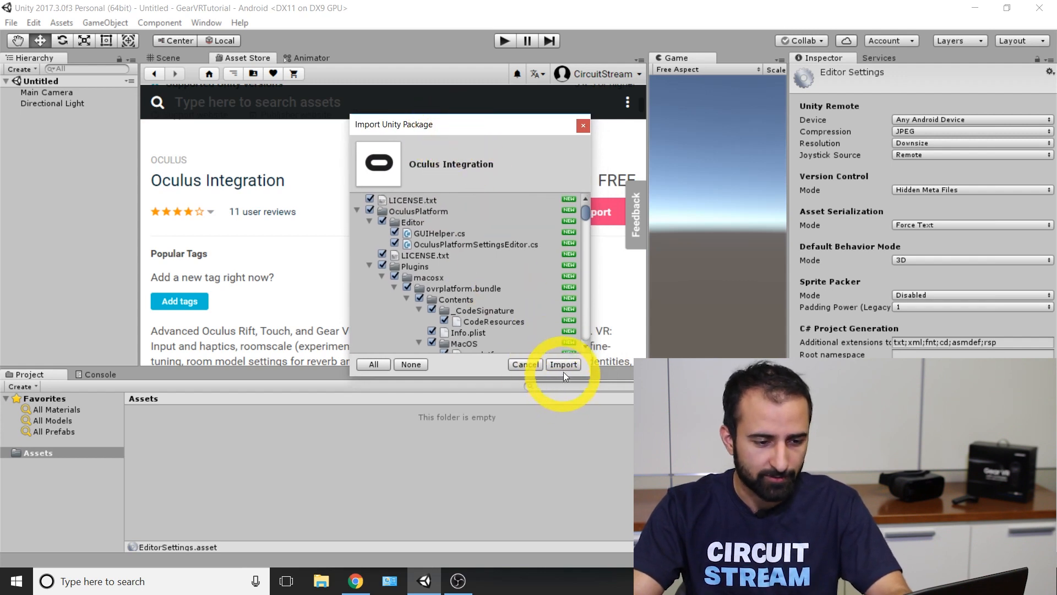
Step: Import all Oculus Integration files, approving both automatic API upgrades
click(562, 364)
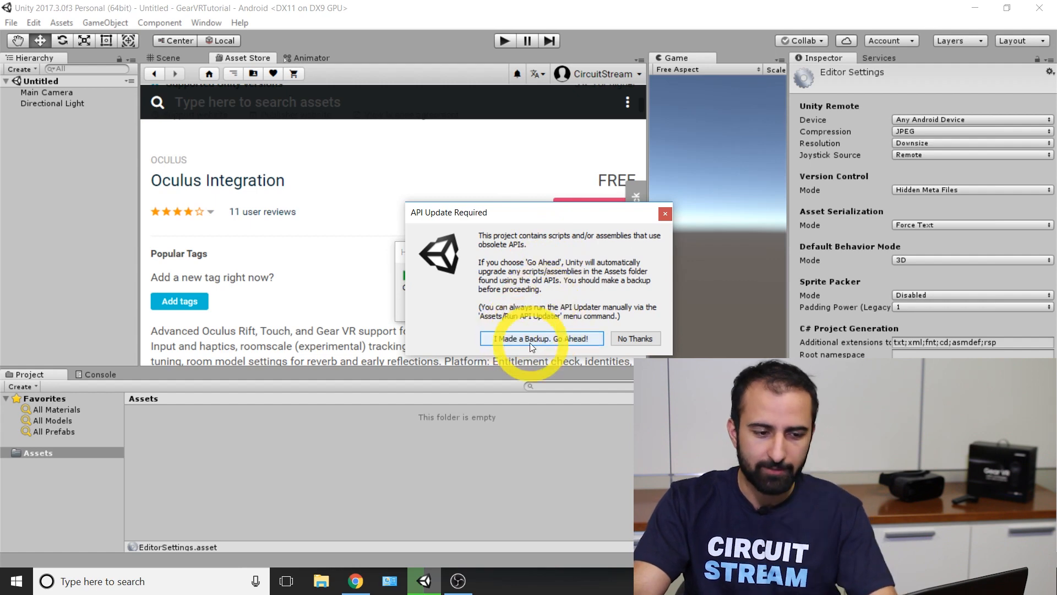
click(542, 338)
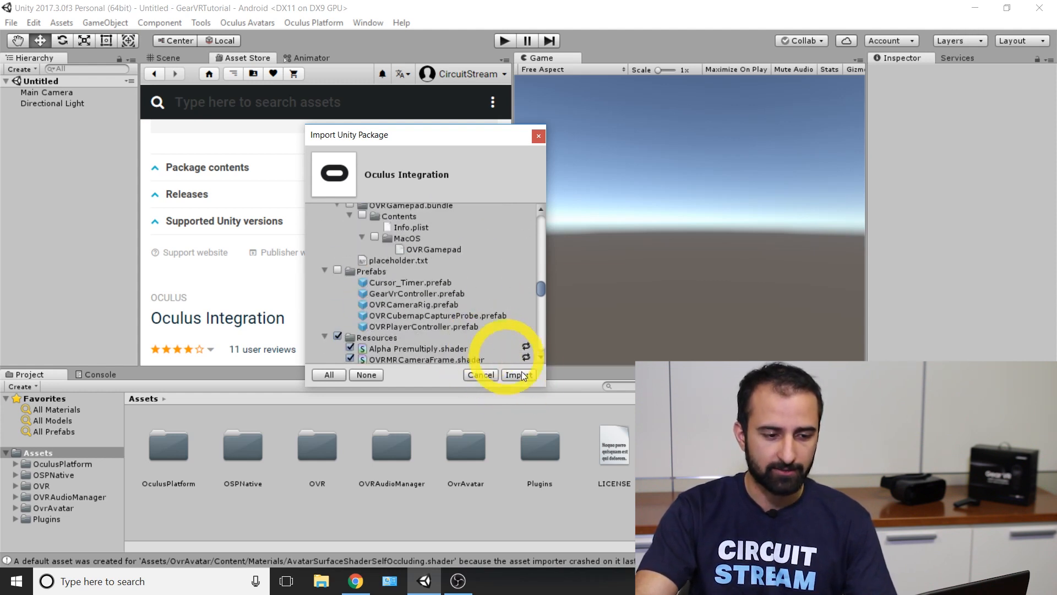
click(518, 375)
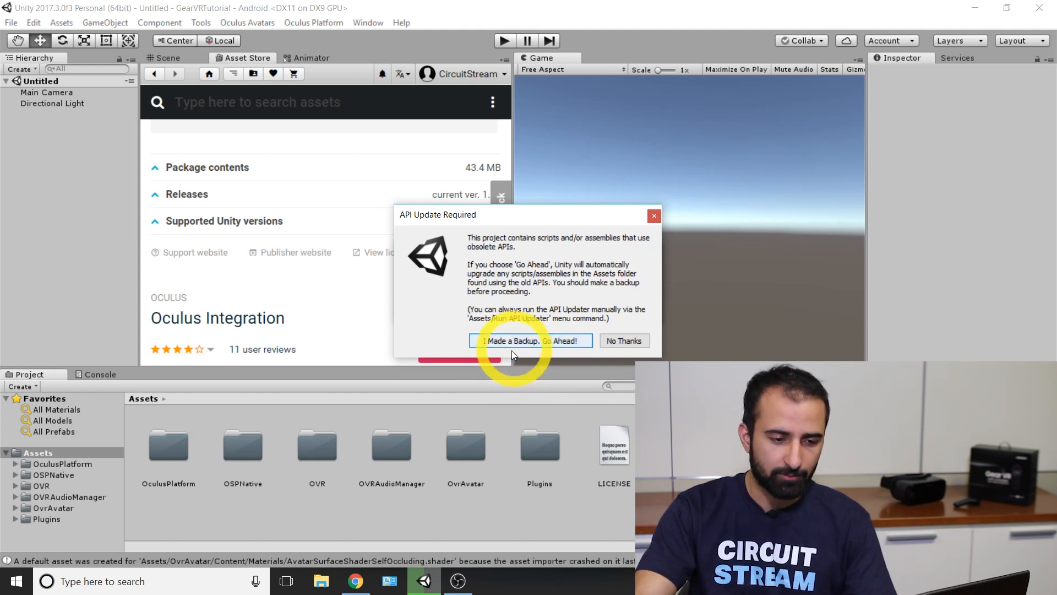
click(531, 340)
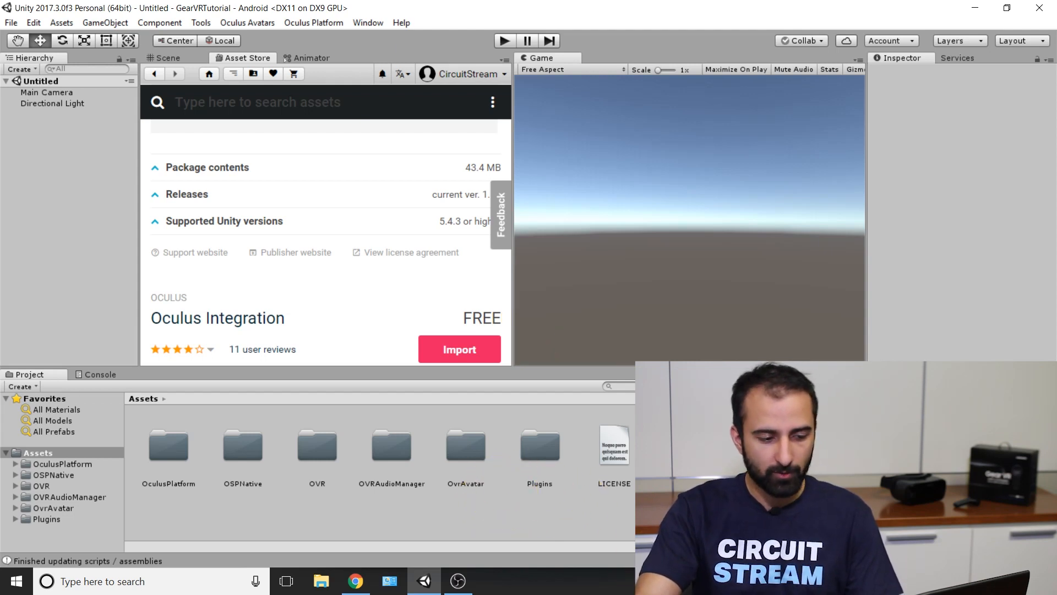
click(208, 479)
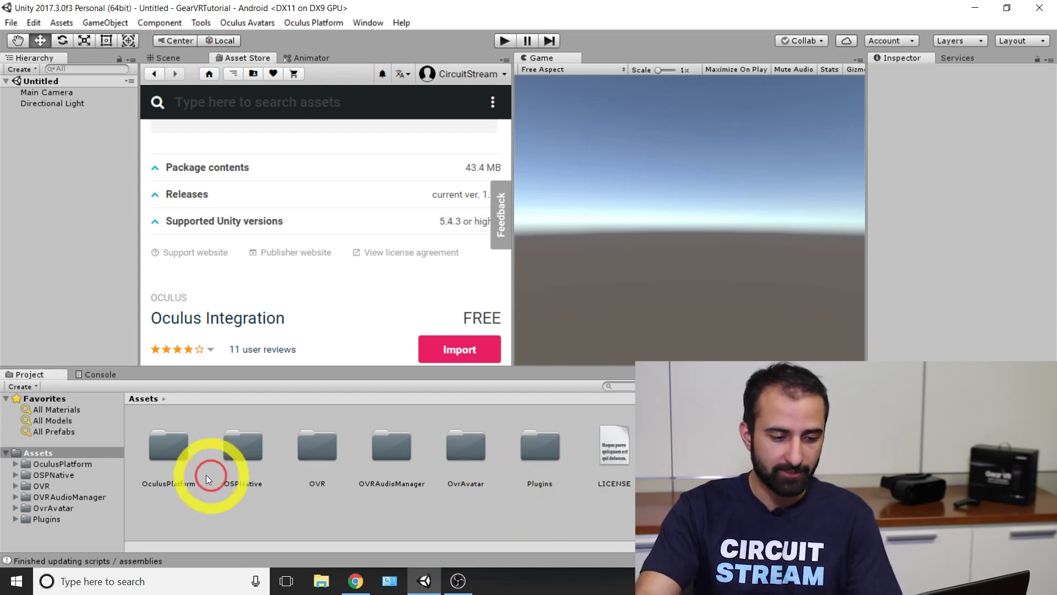
mouse_move(396, 463)
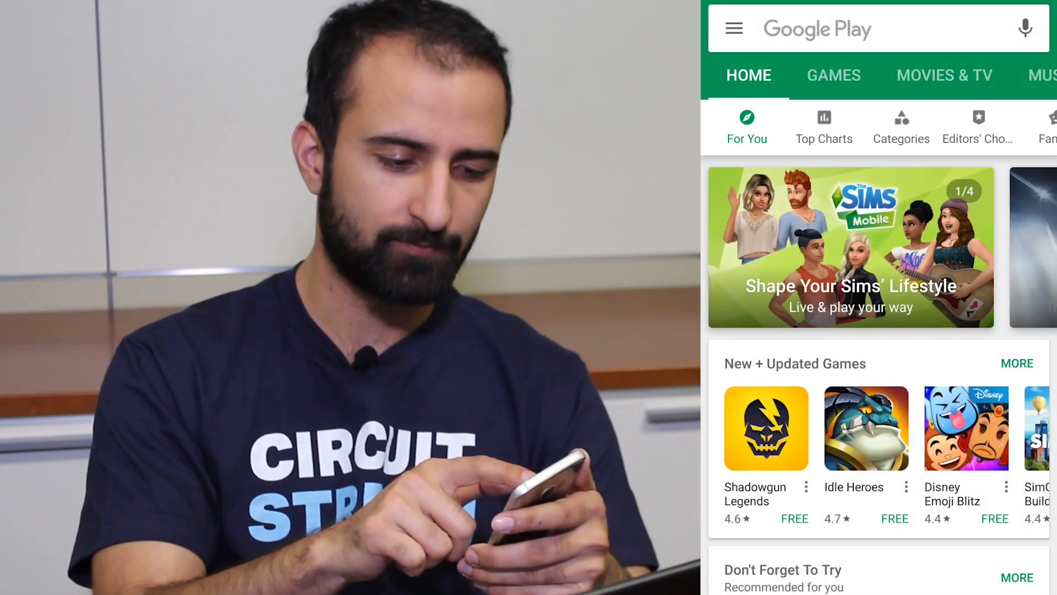
Step: Search 'os' in Google Play and open the OSIG ID app listing
text(osig id)
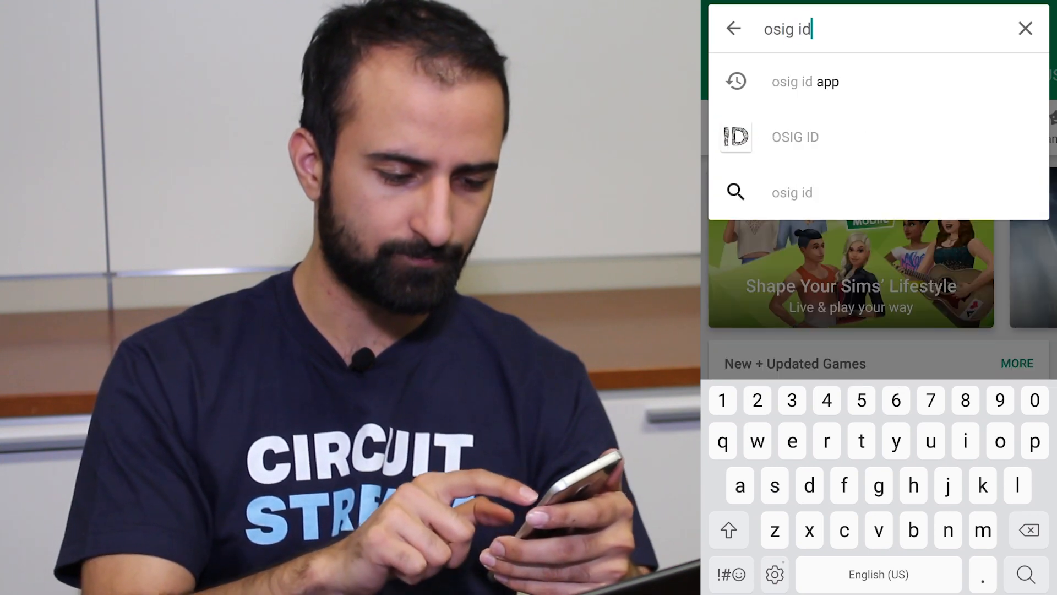
click(795, 137)
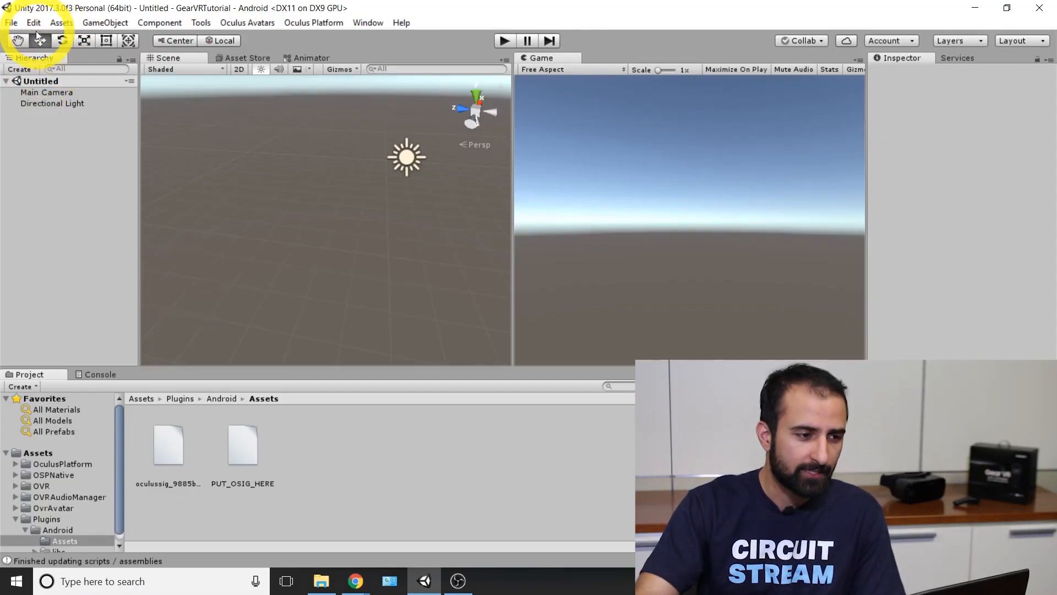
click(36, 23)
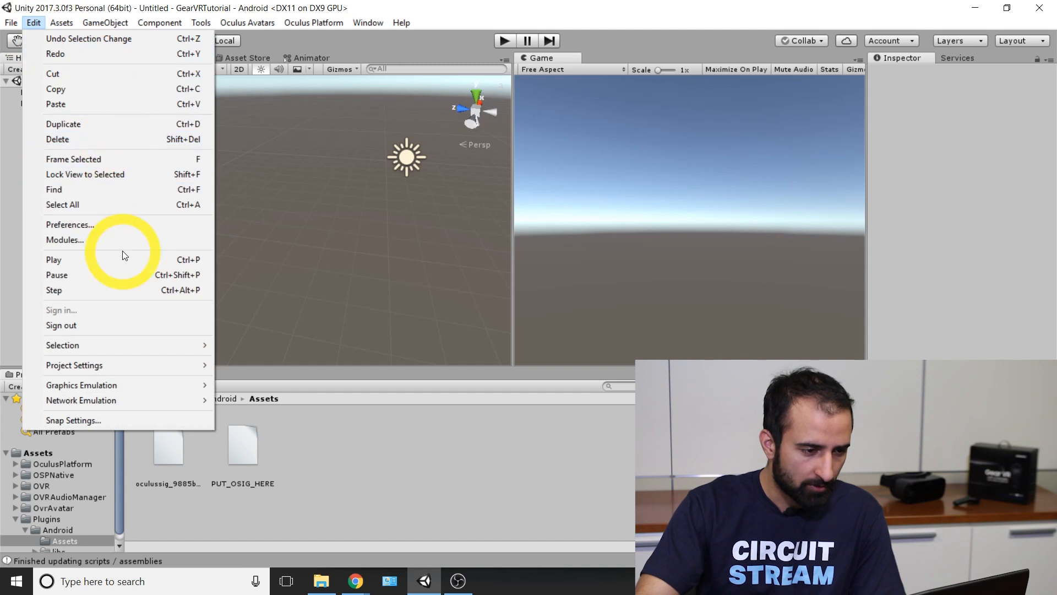
click(70, 224)
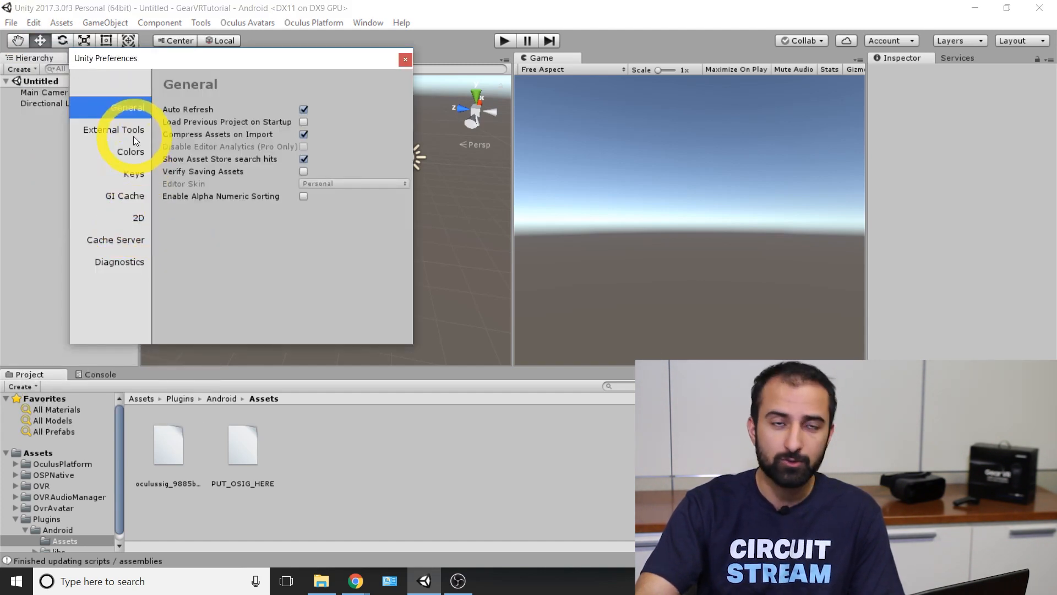
click(114, 130)
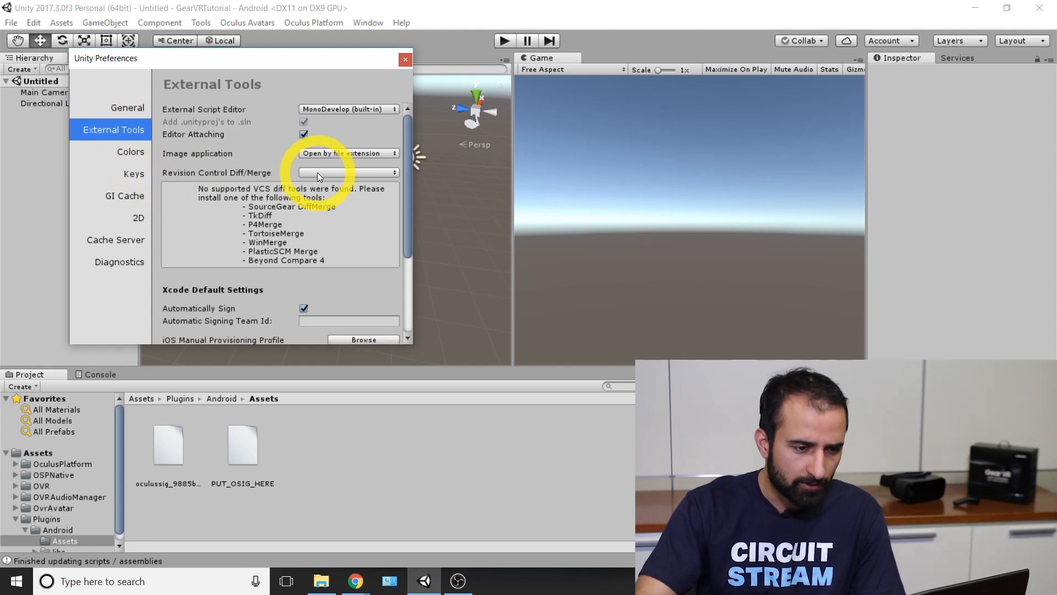
mouse_move(350, 111)
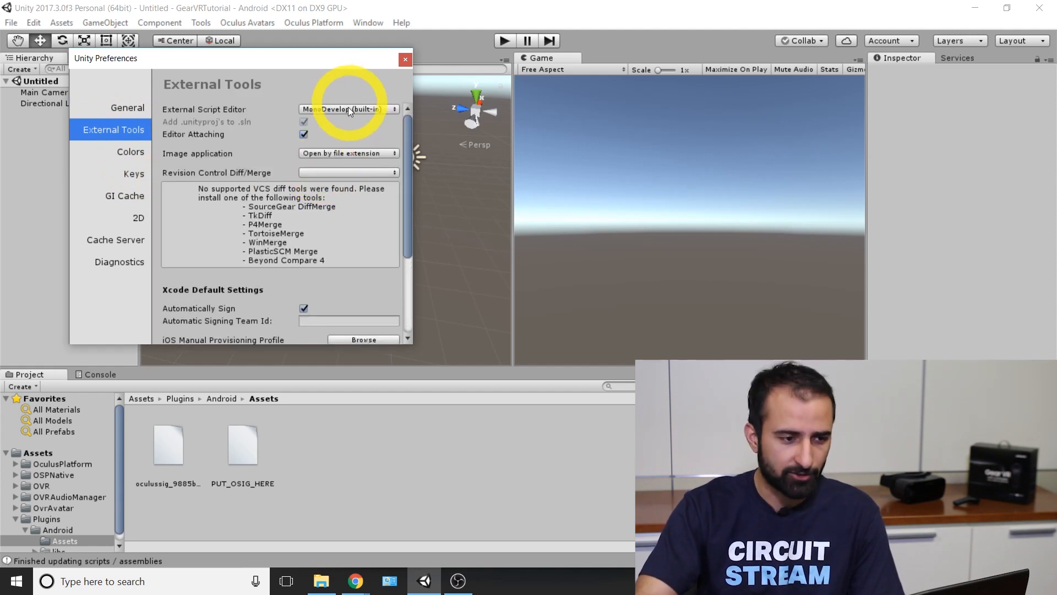
click(348, 109)
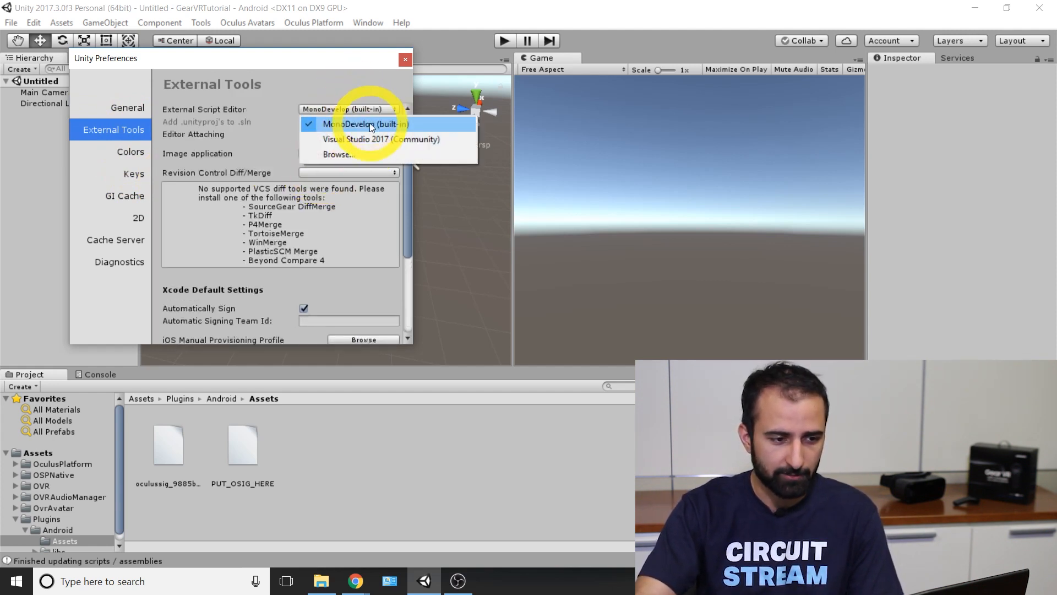
click(365, 124)
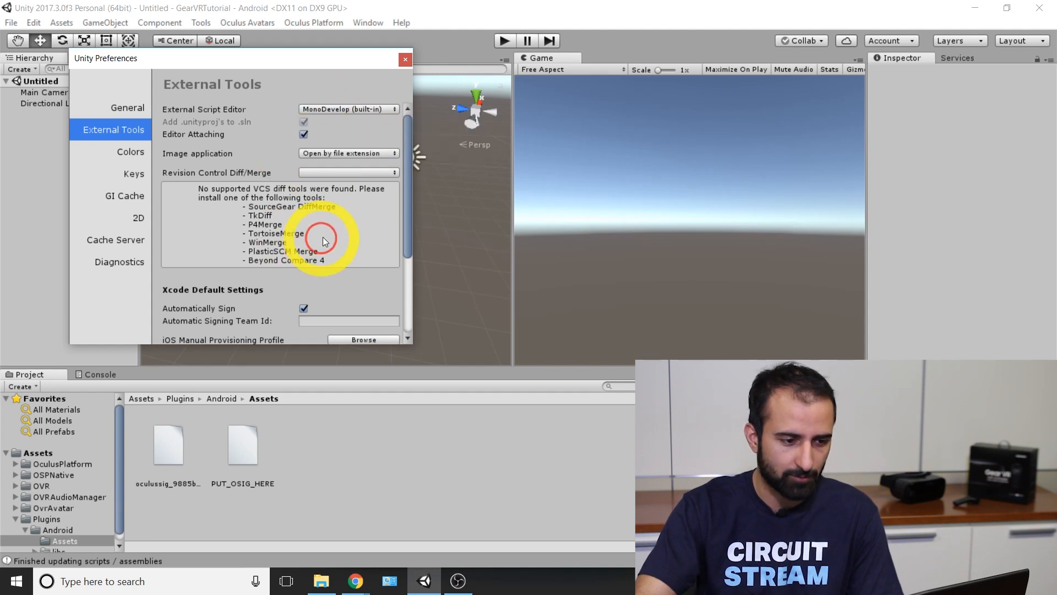
scroll(down, 3)
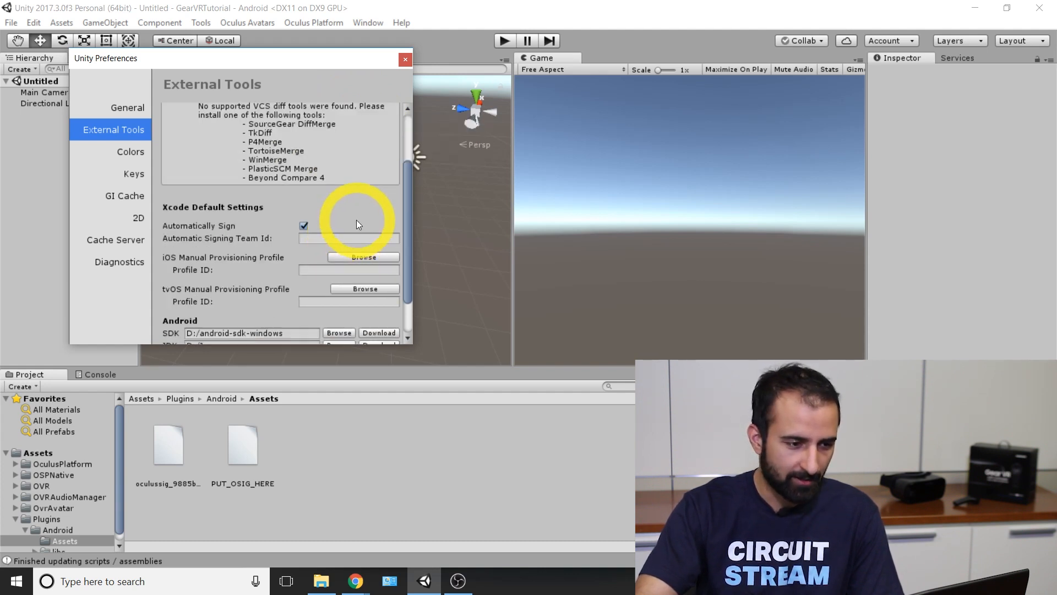
scroll(down, 3)
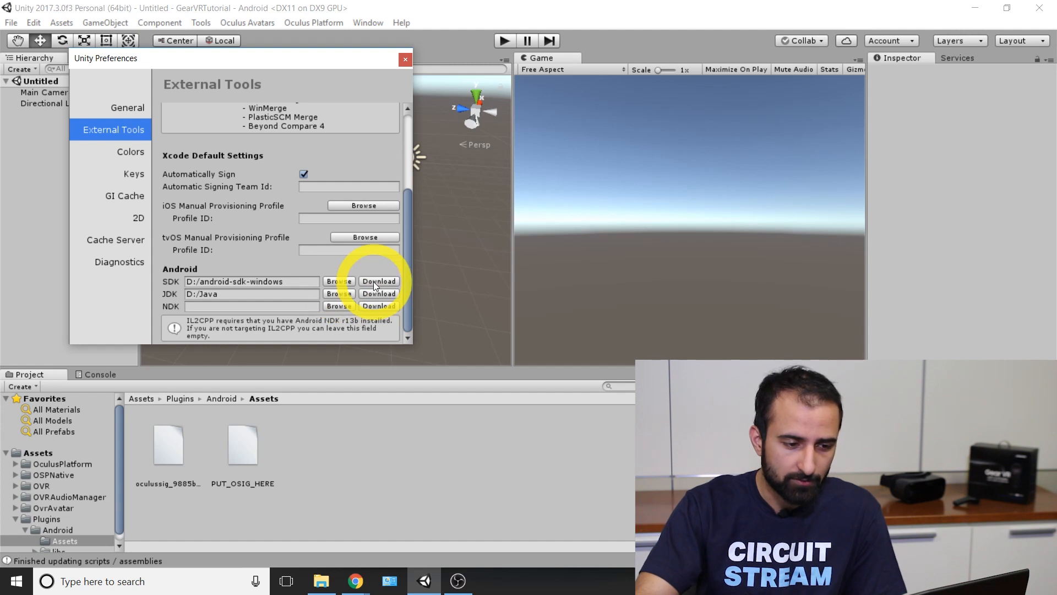
click(406, 59)
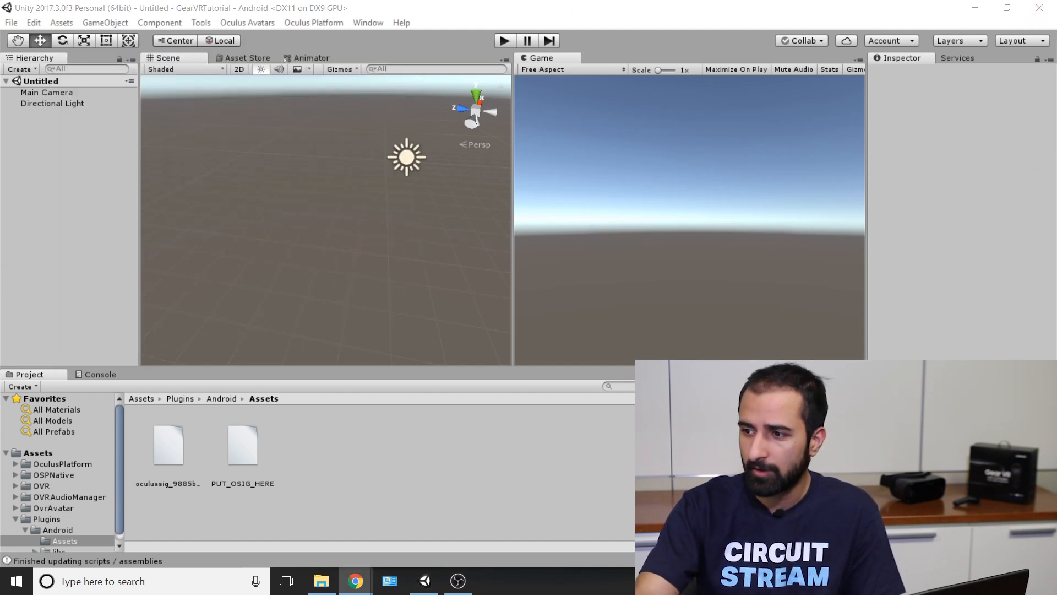
Step: Open the Android Studio download page and agree to the license terms
click(350, 579)
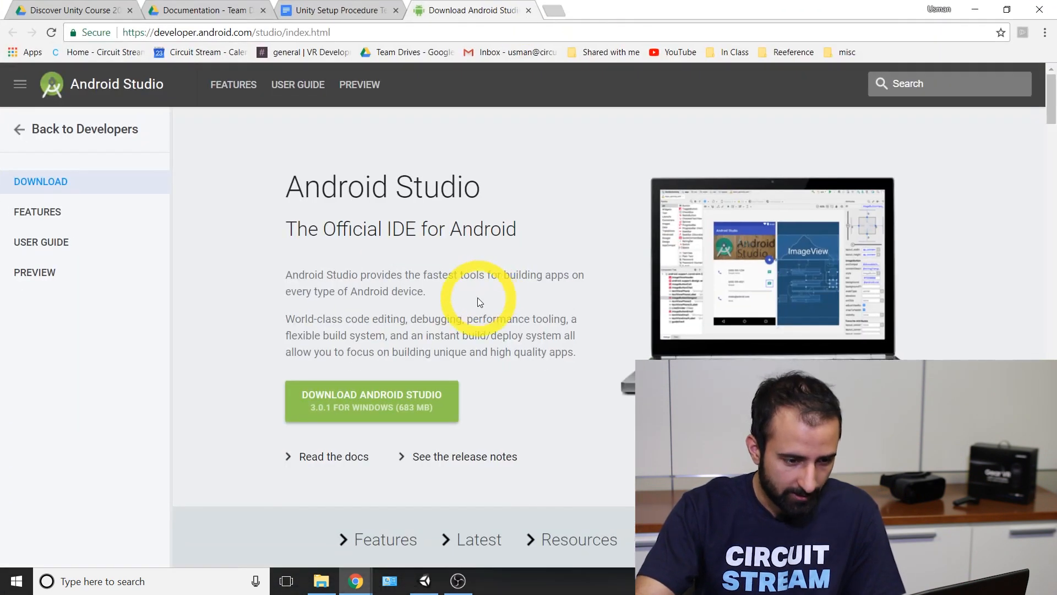
scroll(down, 3)
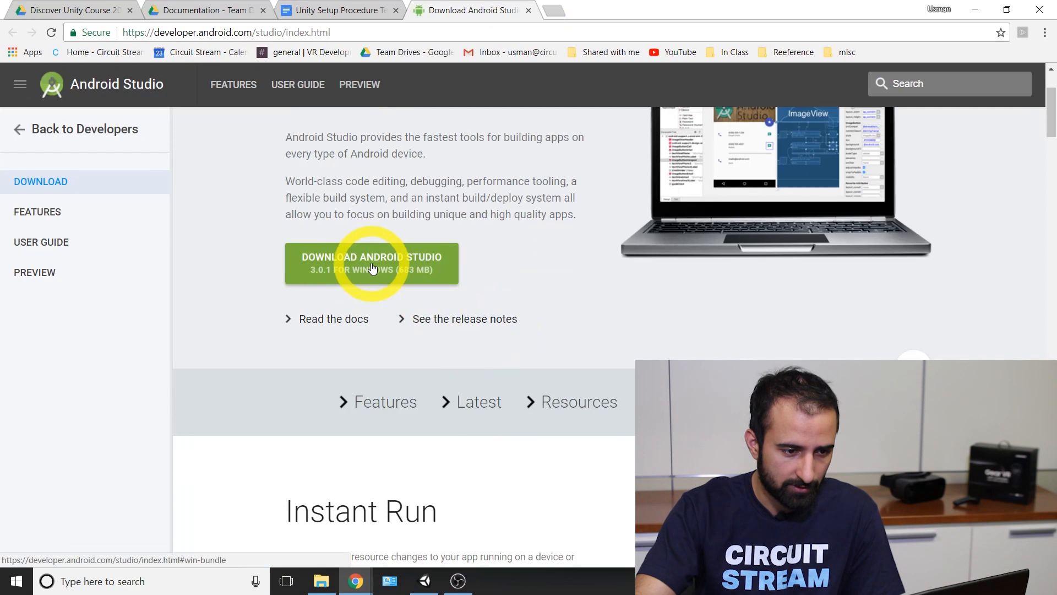
click(371, 263)
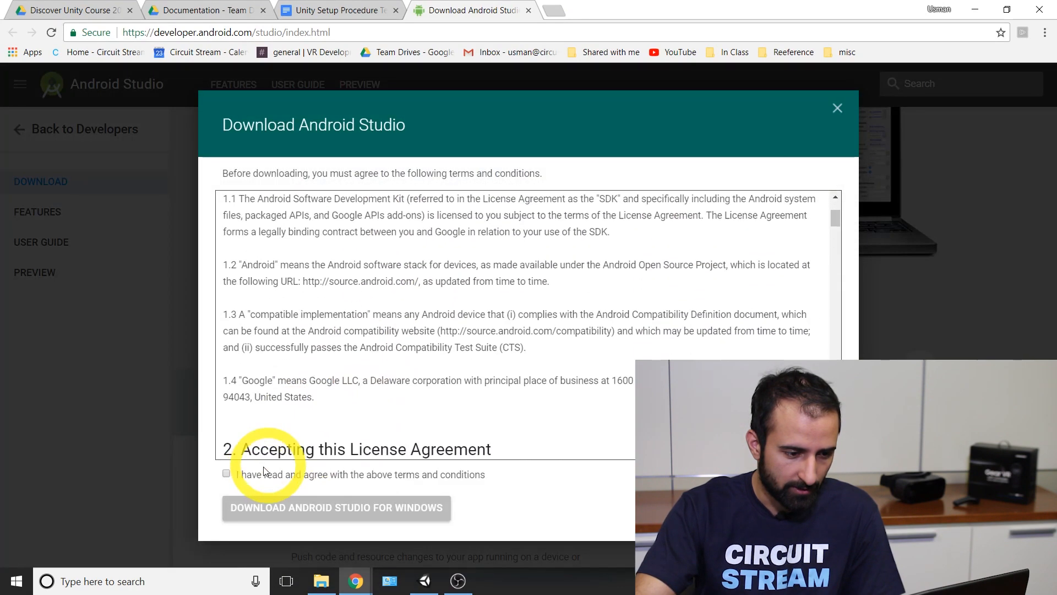
click(226, 473)
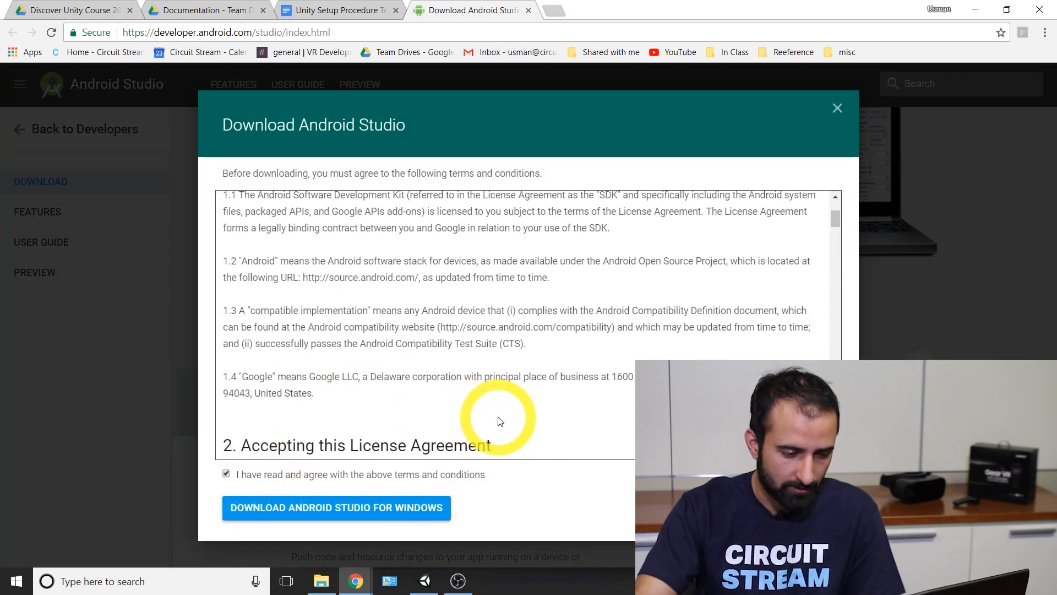
mouse_move(484, 381)
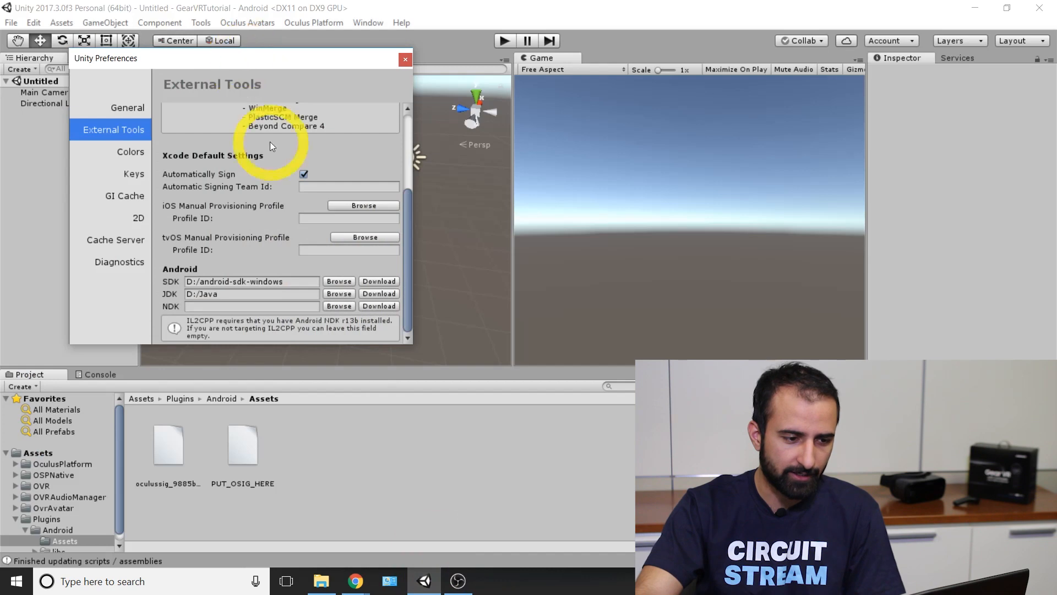
Step: Switch to the Install Android Studio guide page in Chrome
click(339, 281)
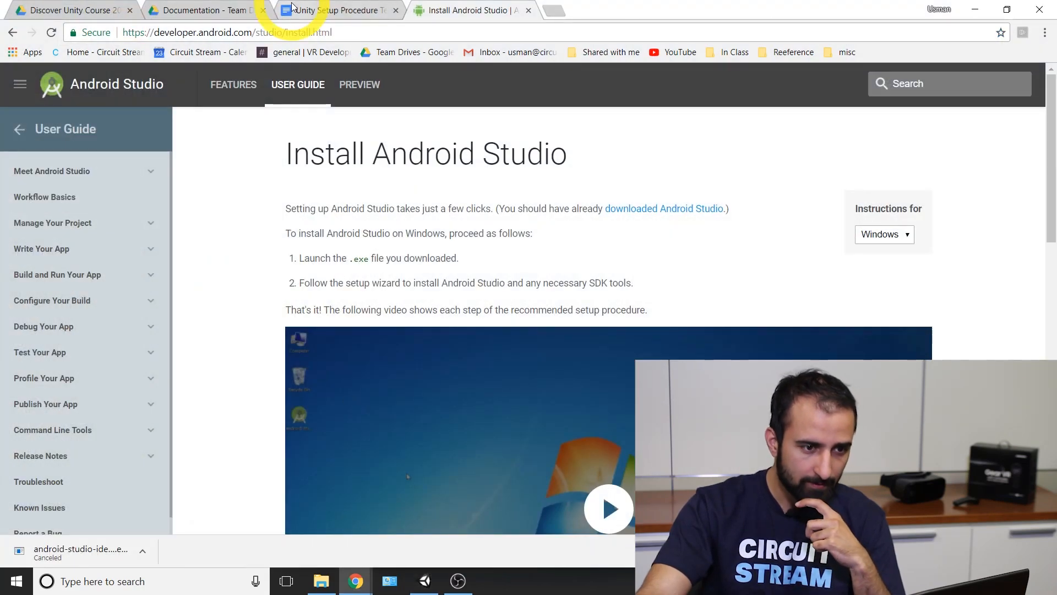
Step: Follow the oracle.com JDK 8 download link from step 11 of the Unity Setup Procedure doc
click(338, 10)
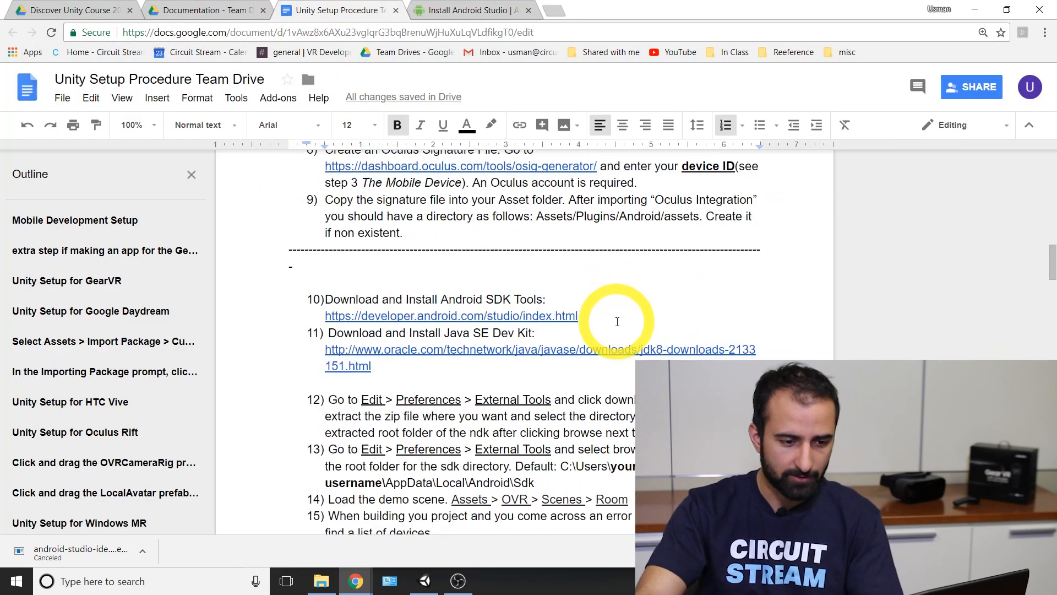
scroll(down, 3)
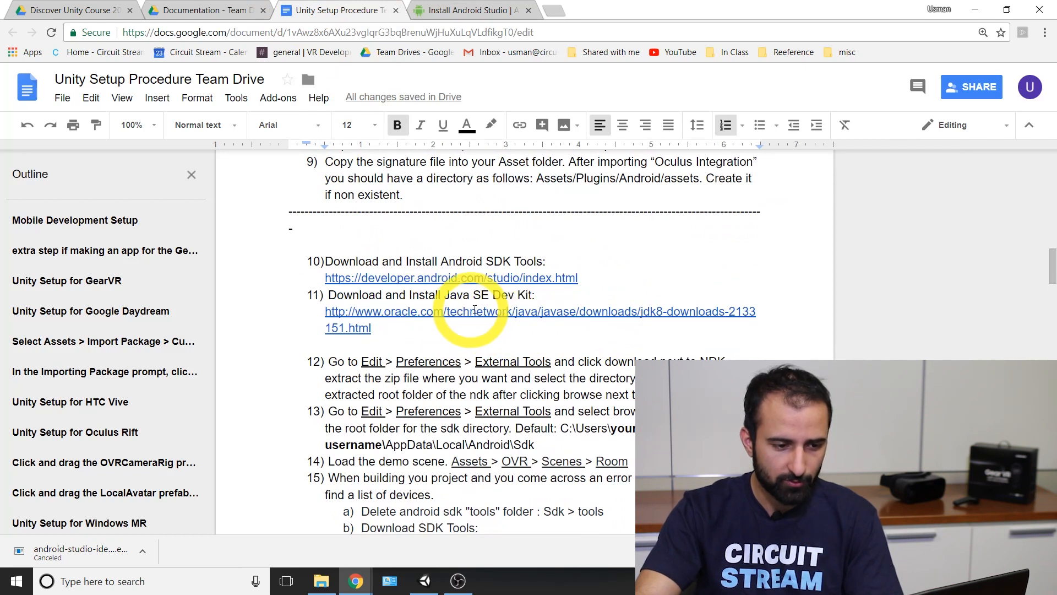
click(577, 311)
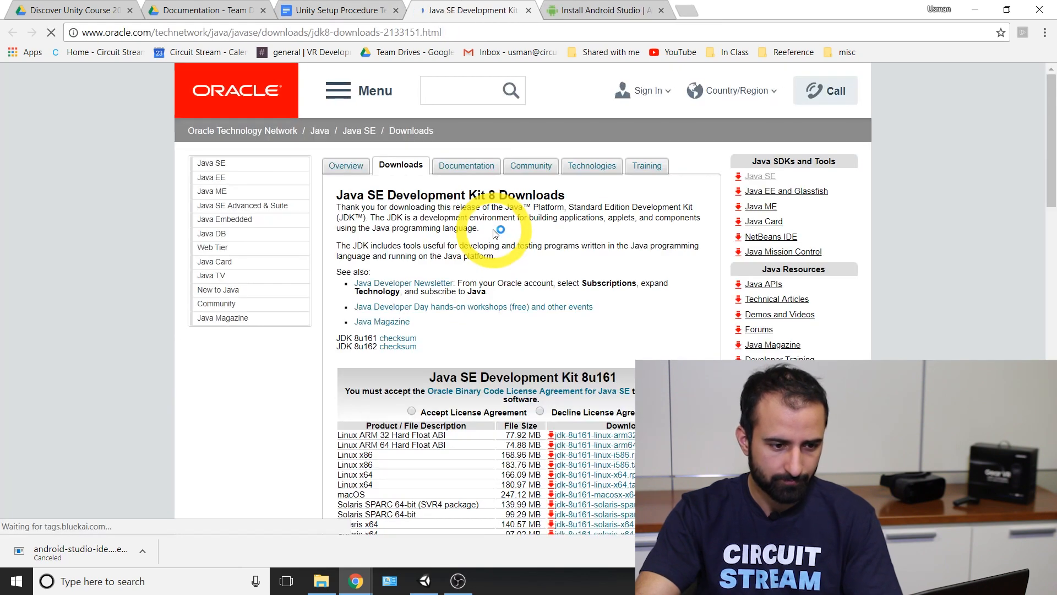
Step: Accept the license agreement for Java SE Development Kit 8u161
scroll(down, 3)
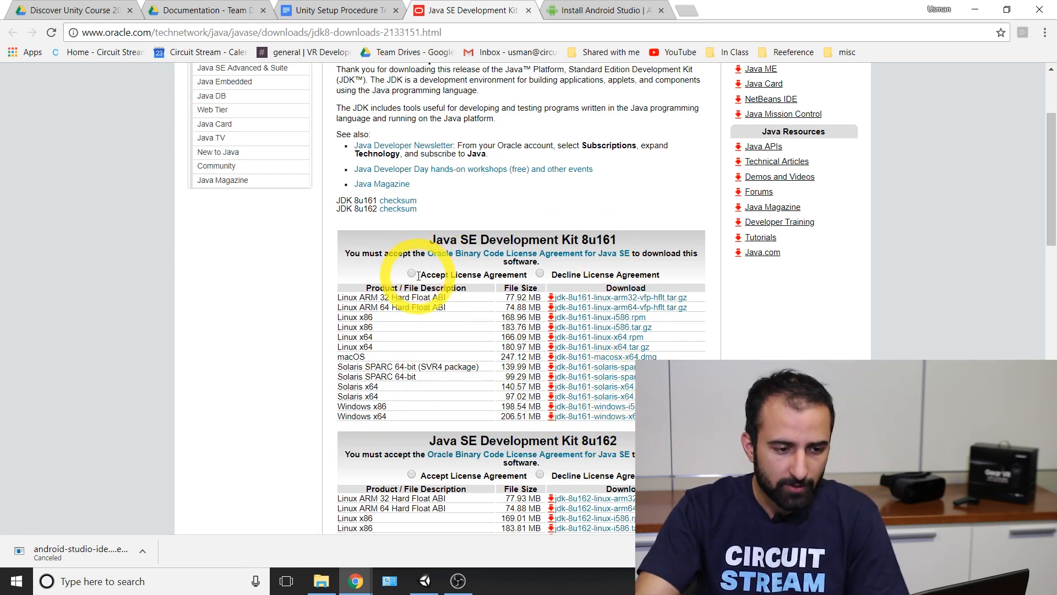
click(412, 273)
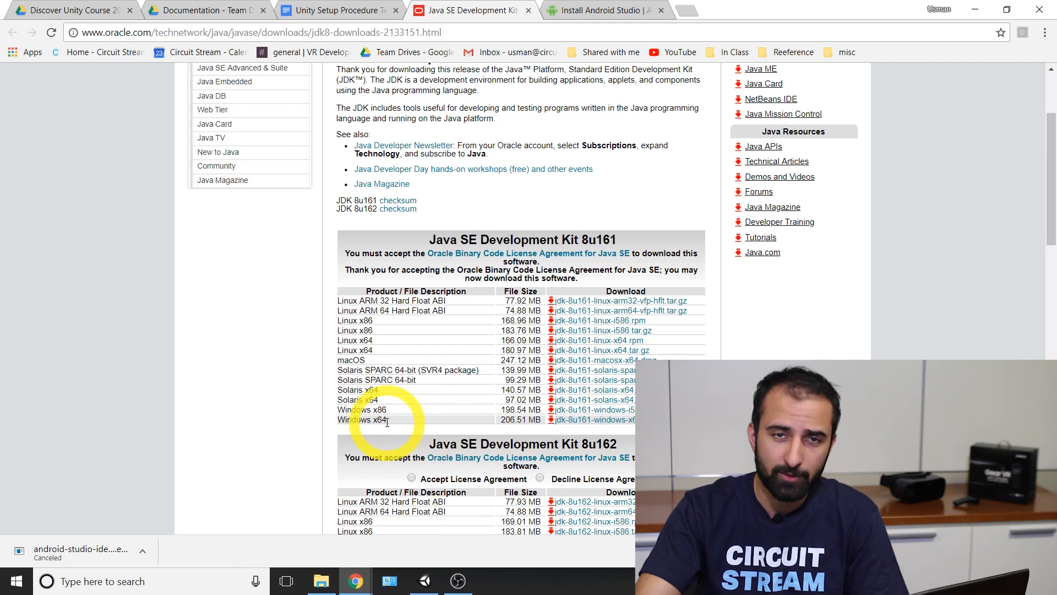
mouse_move(592, 423)
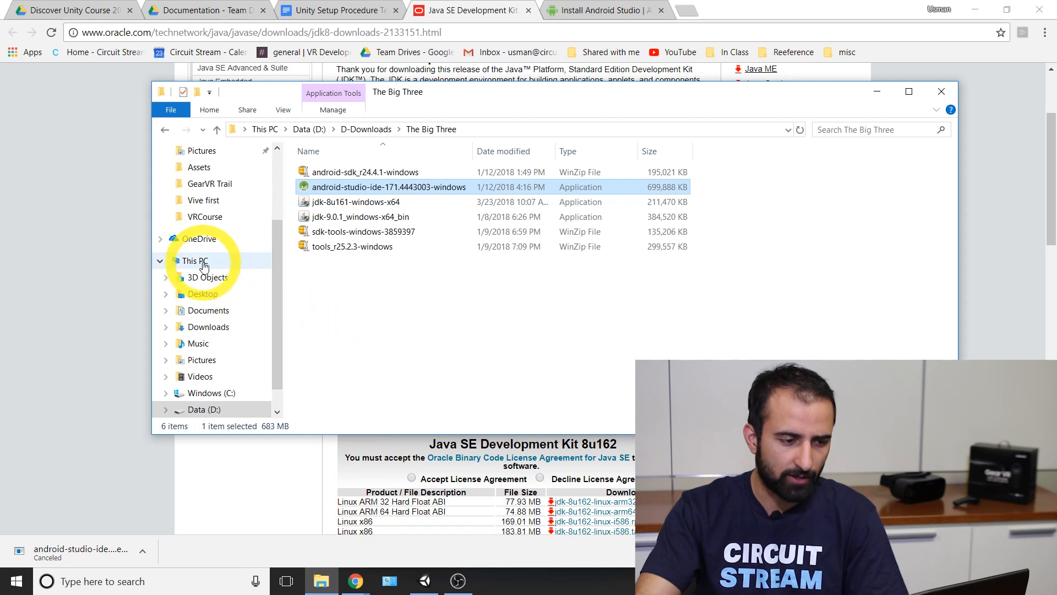
right_click(192, 260)
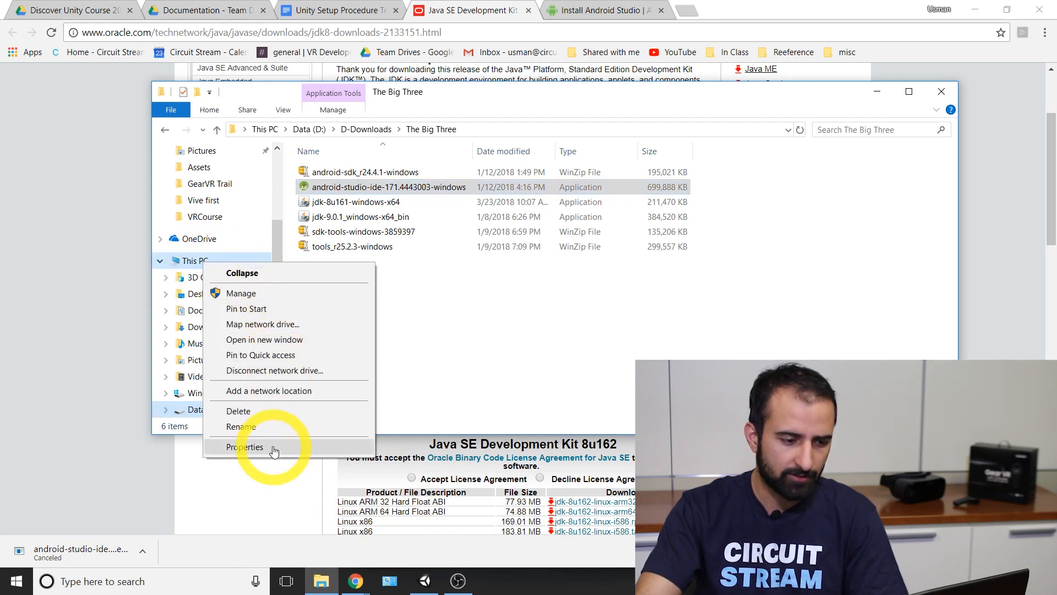
click(245, 447)
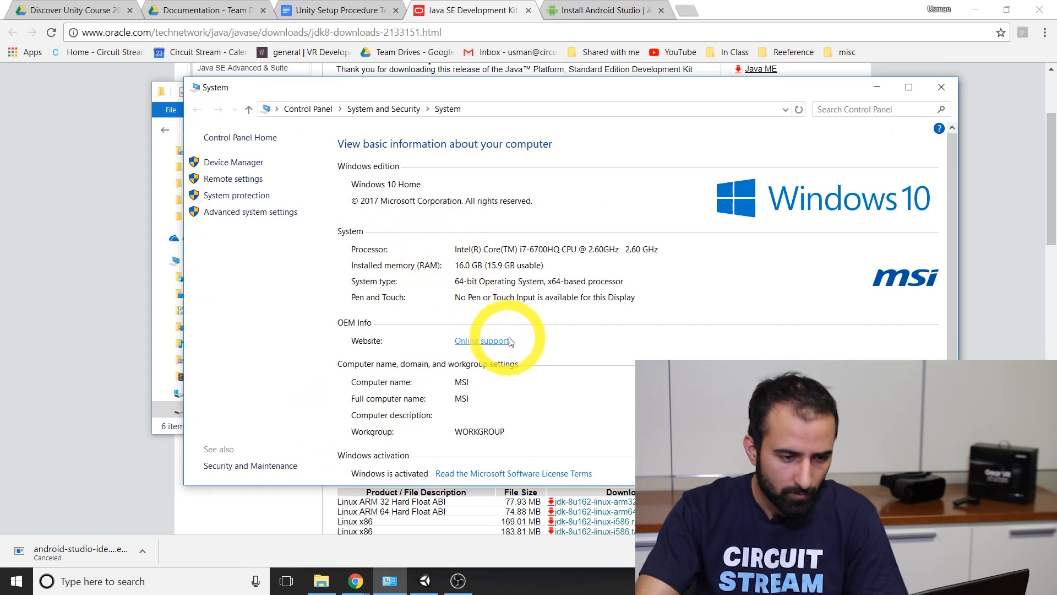
mouse_move(365, 289)
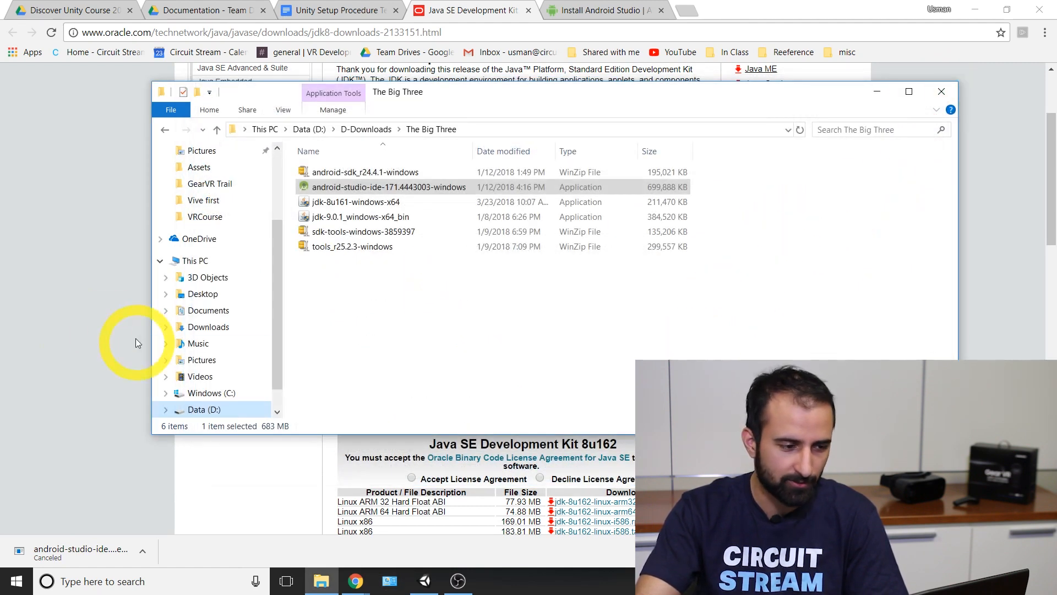
click(941, 91)
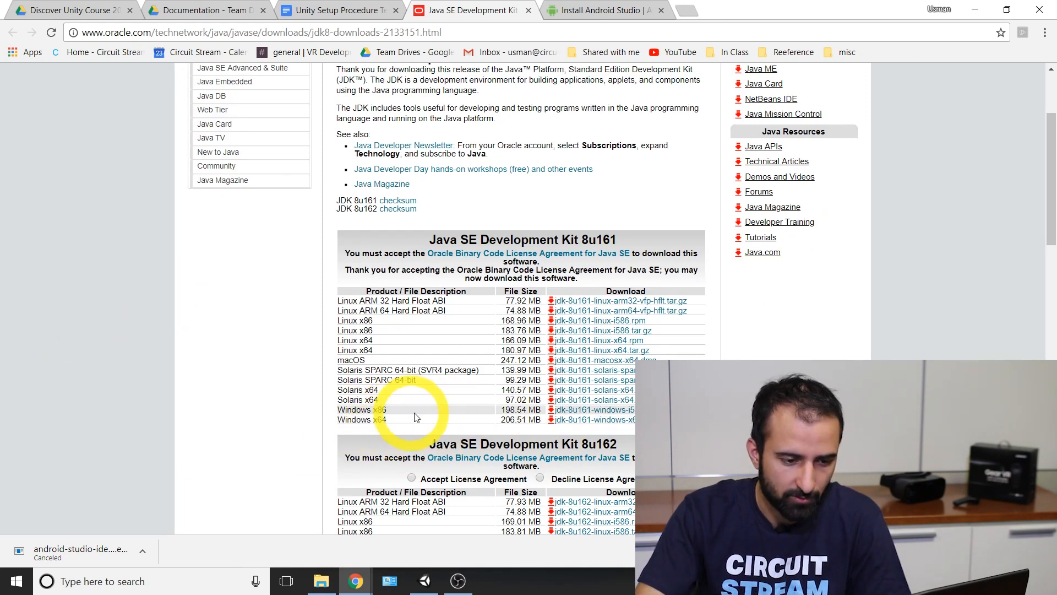
mouse_move(388, 423)
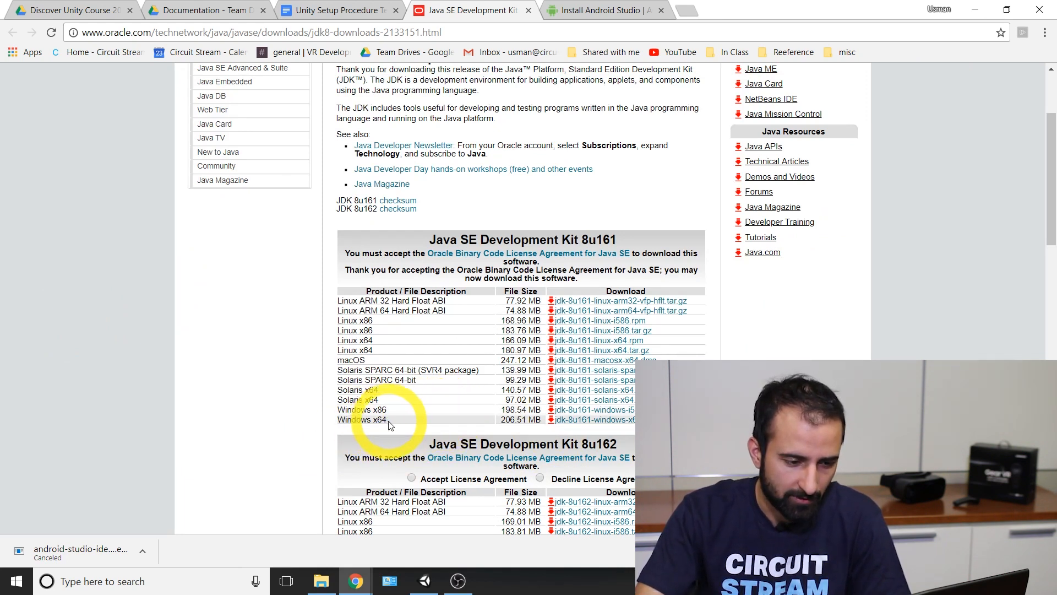